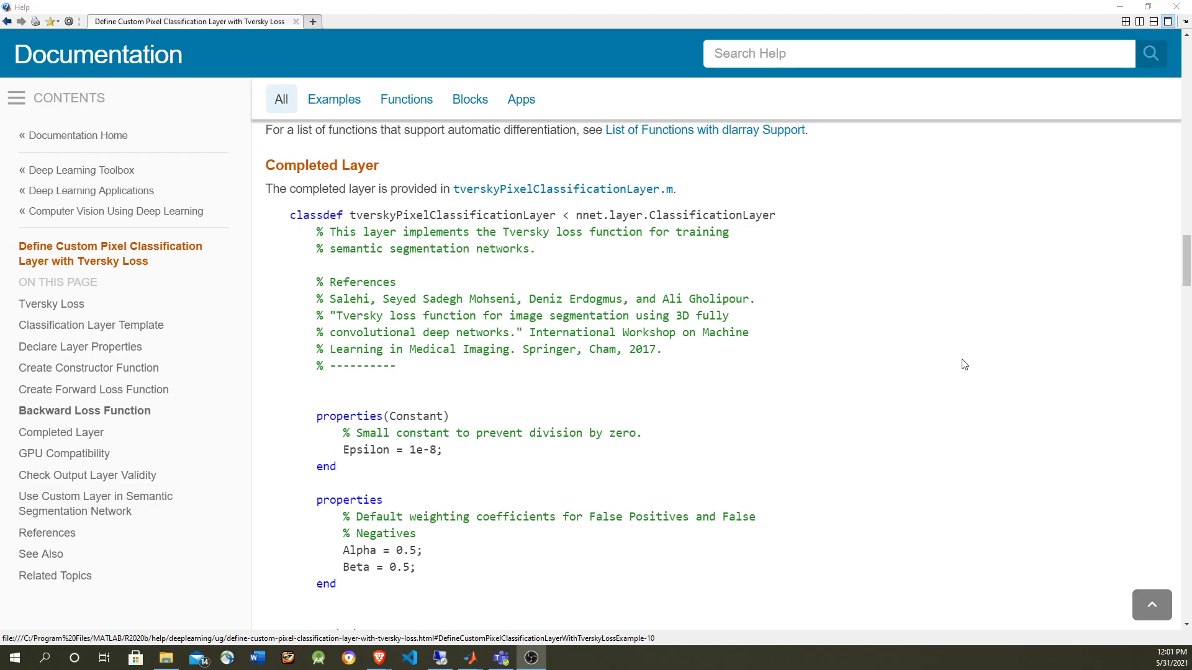
pyautogui.moveTo(382, 238)
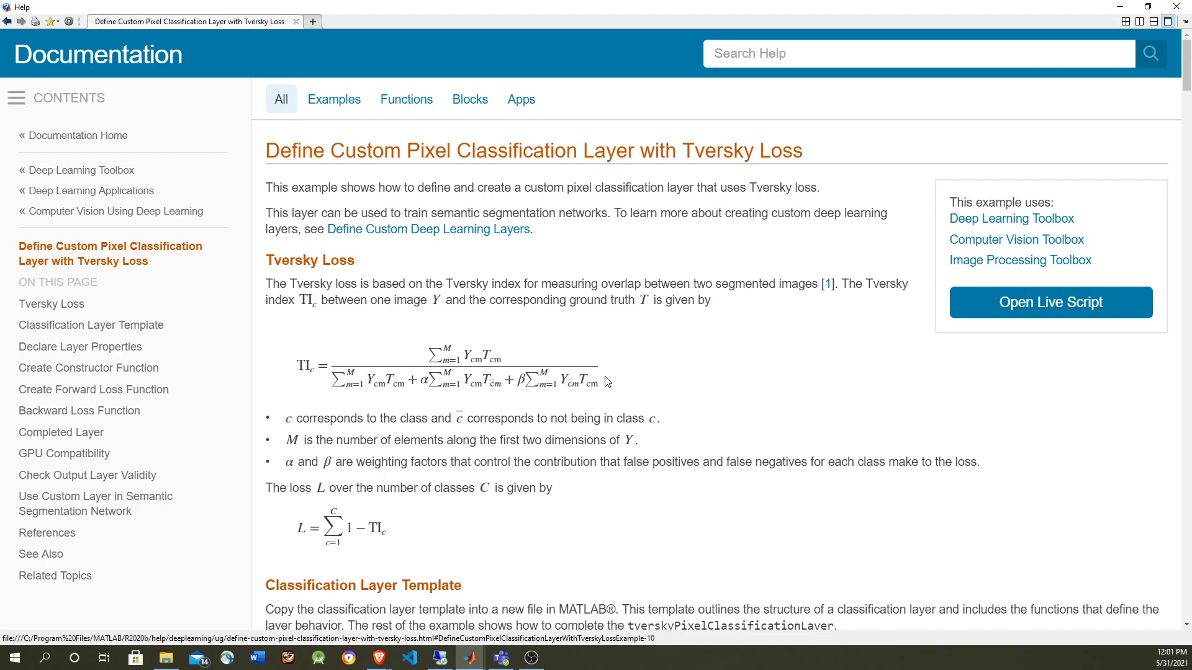
pyautogui.moveTo(619, 382)
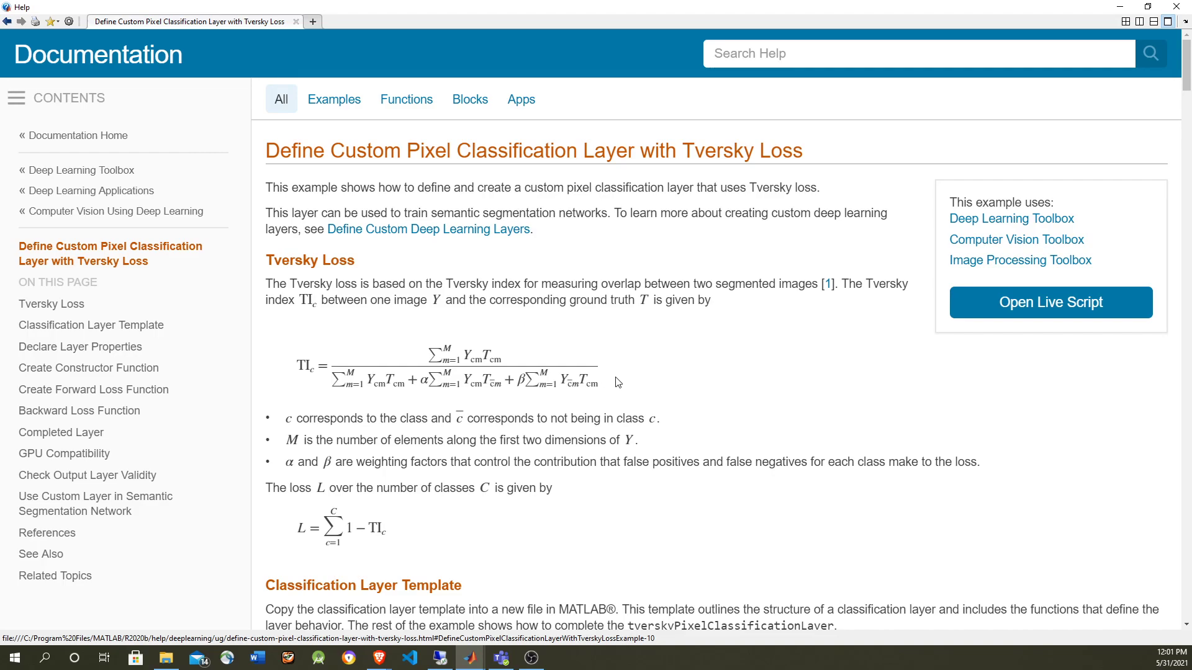
pyautogui.moveTo(932, 238)
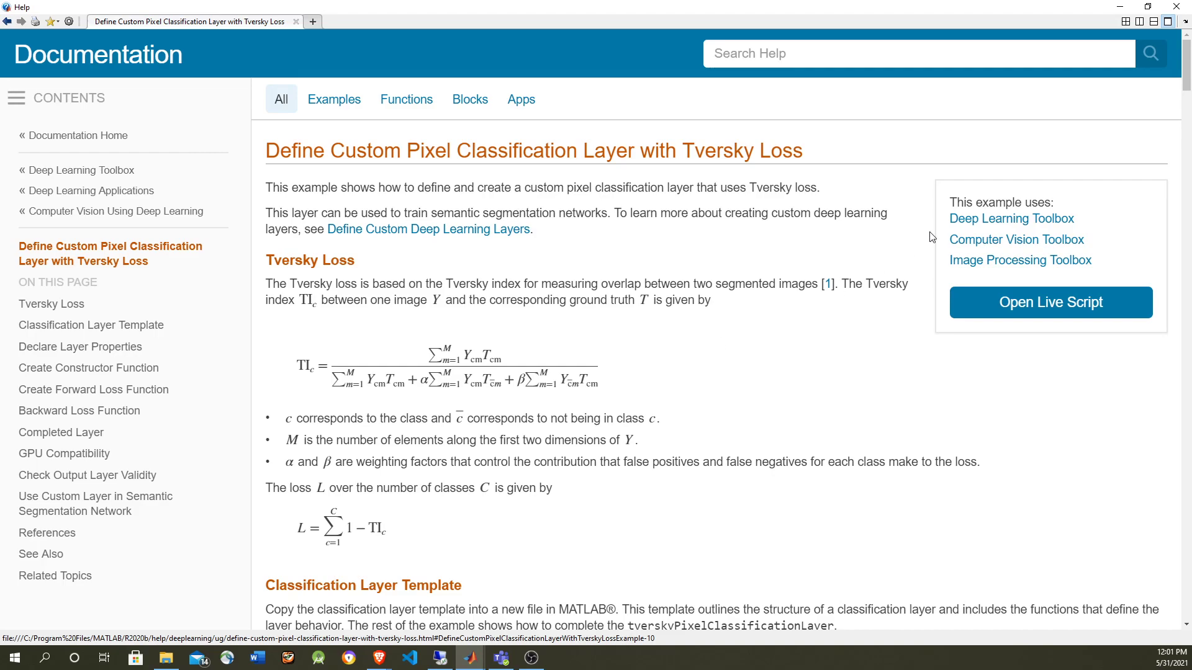
# - Read down the Completed Layer code and select the forwardLoss function body
pyautogui.scroll(-3)
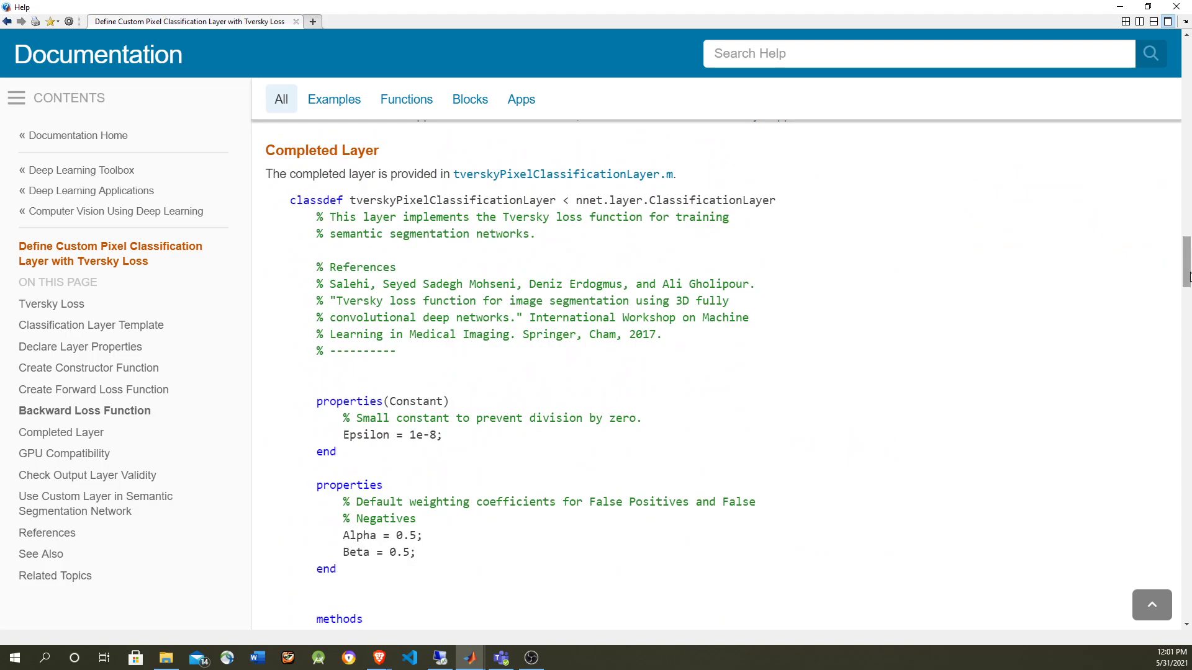
pyautogui.moveTo(1125, 281)
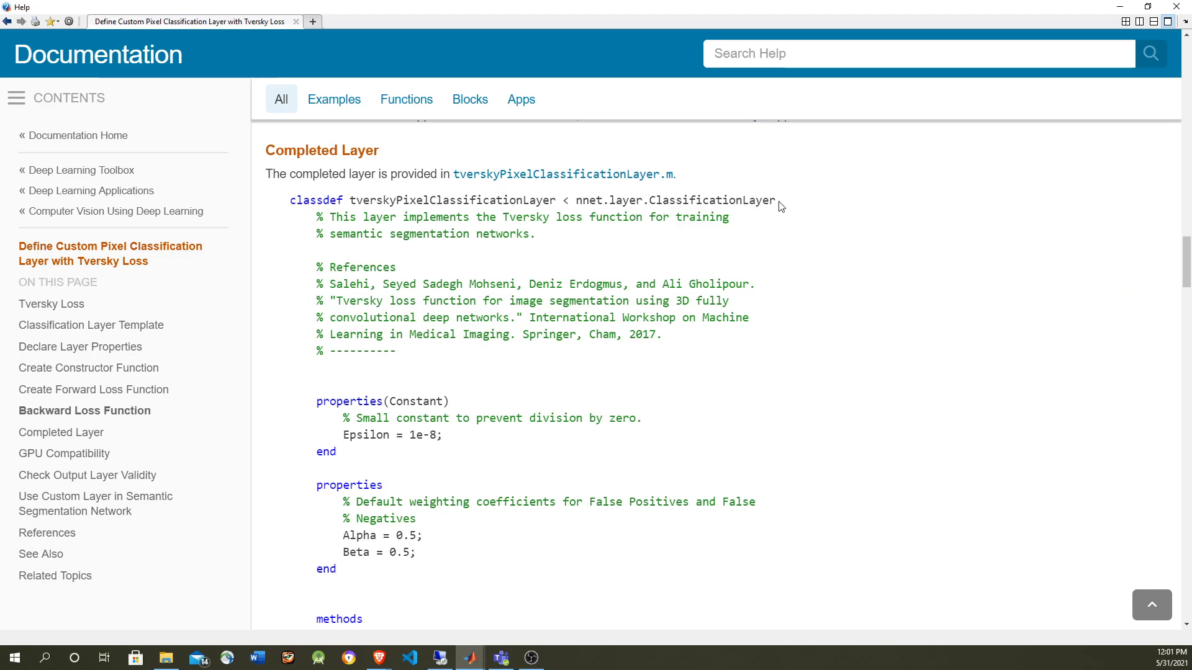
pyautogui.scroll(-3)
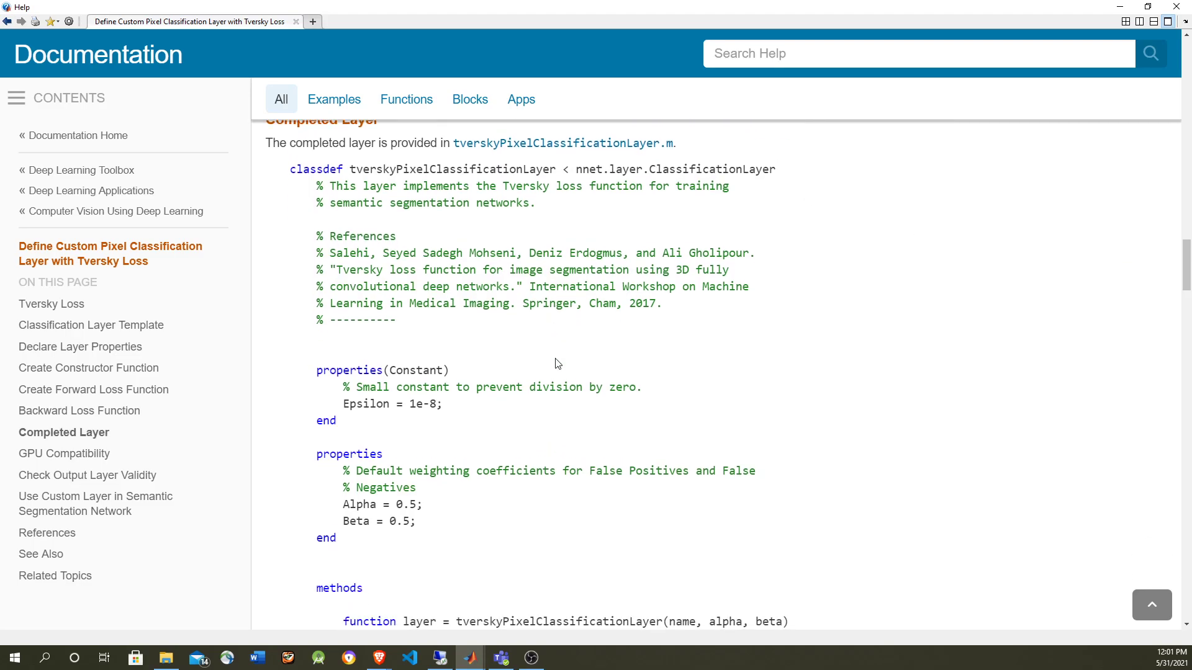
pyautogui.scroll(-3)
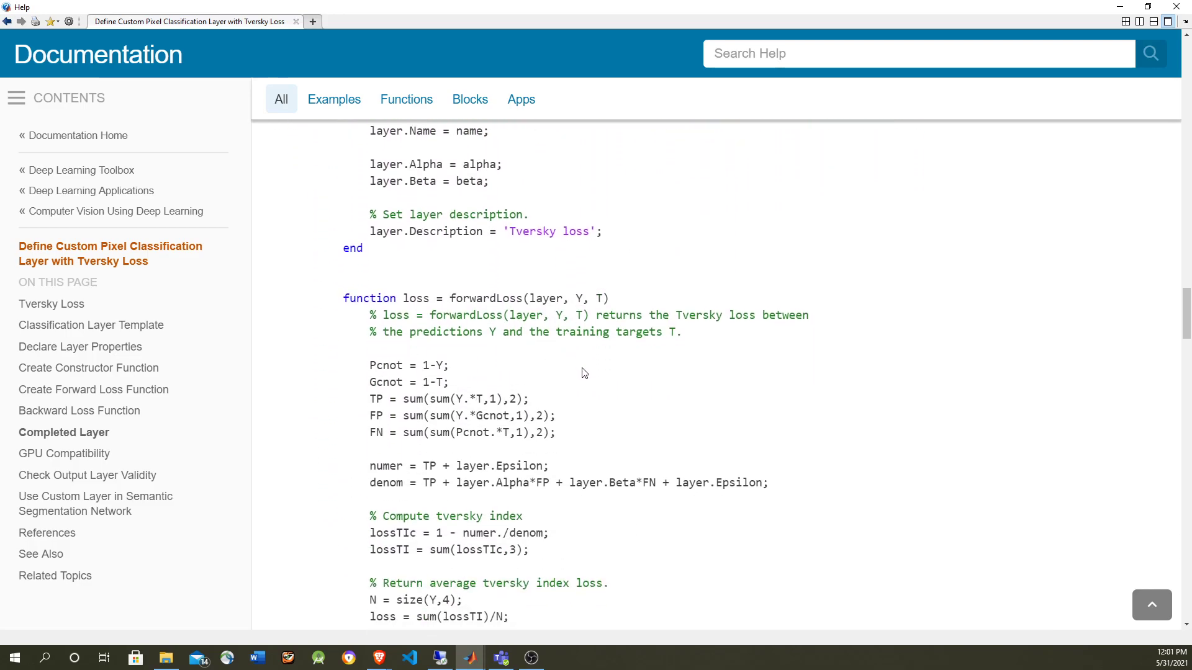
pyautogui.scroll(-3)
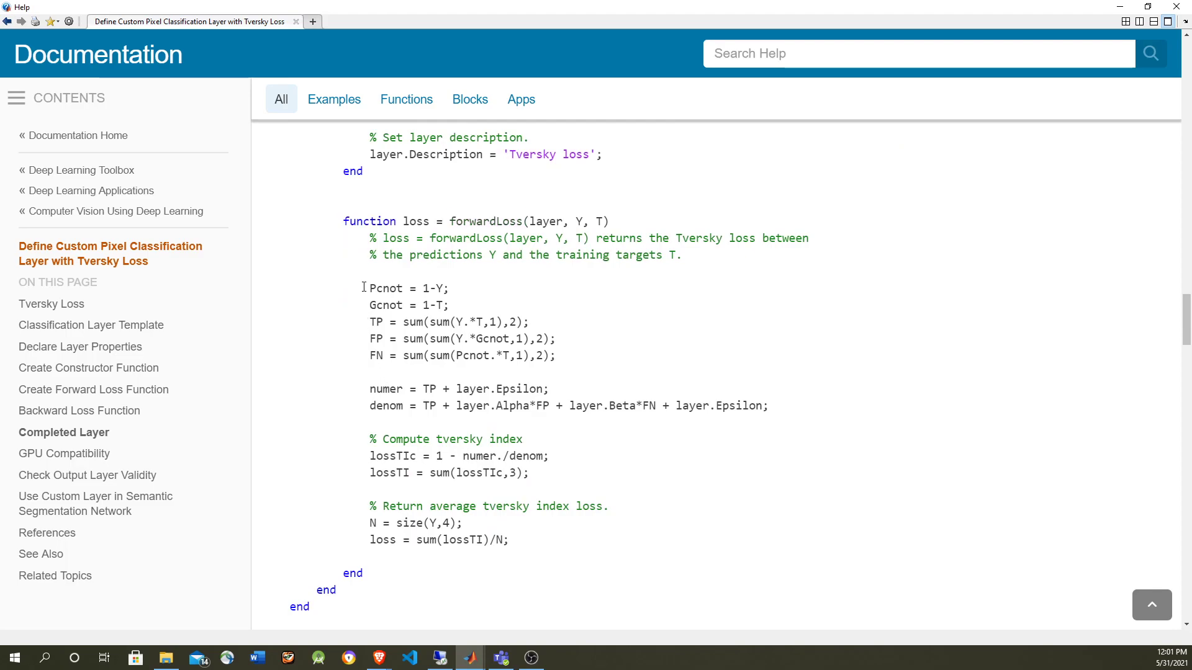
pyautogui.moveTo(364, 287); pyautogui.dragTo(509, 540)
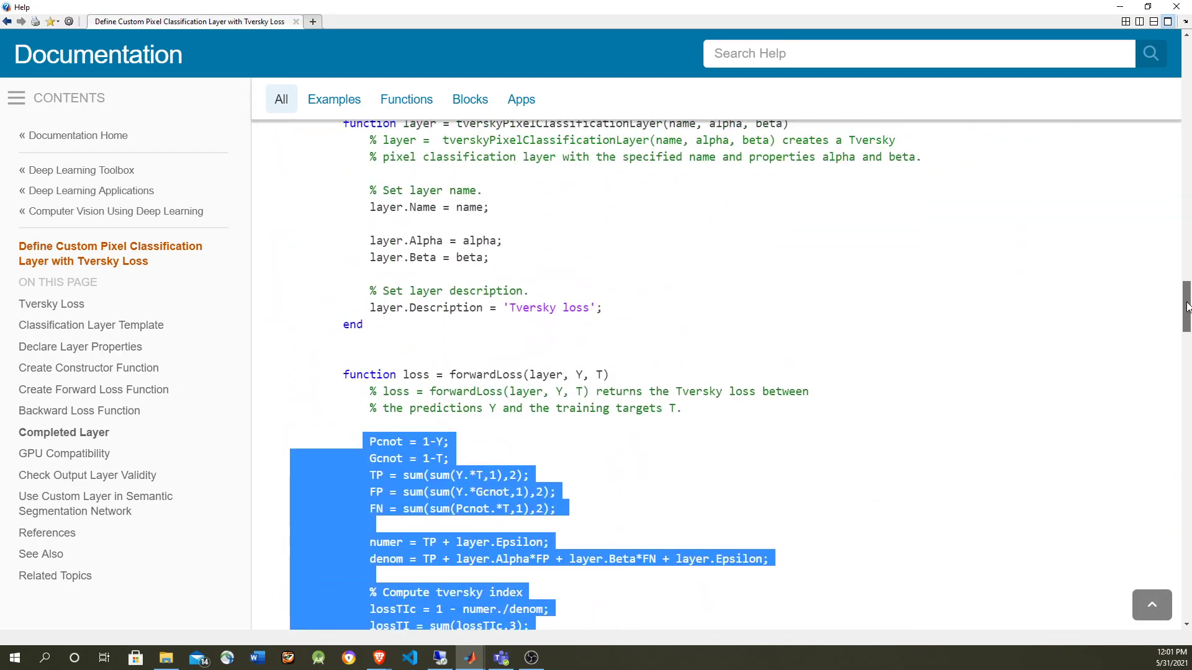
pyautogui.scroll(-3)
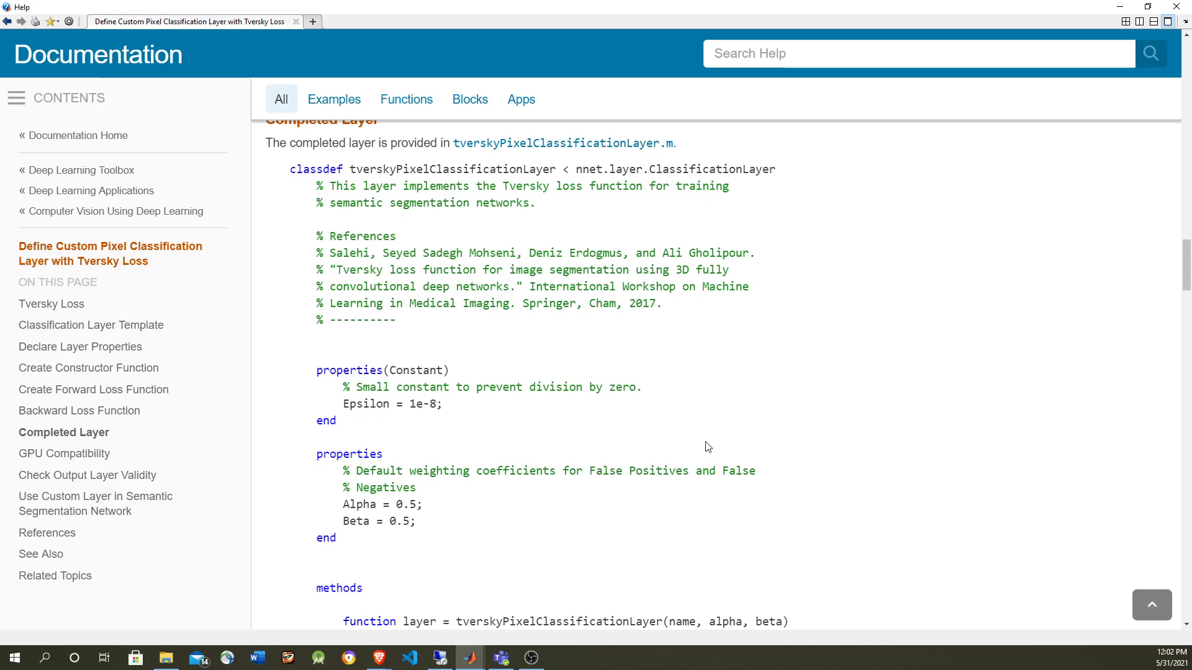
pyautogui.moveTo(1187, 300)
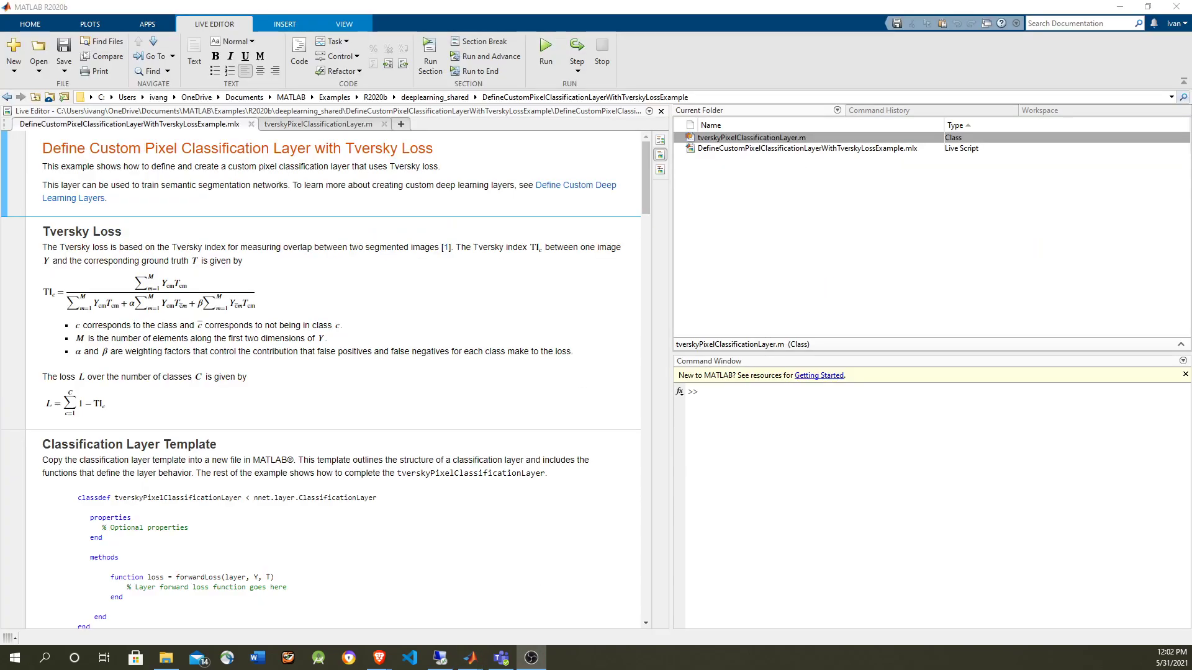
# - Review the tverskyPixelClassificationLayer.m class file and select its constructor code
pyautogui.click(319, 124)
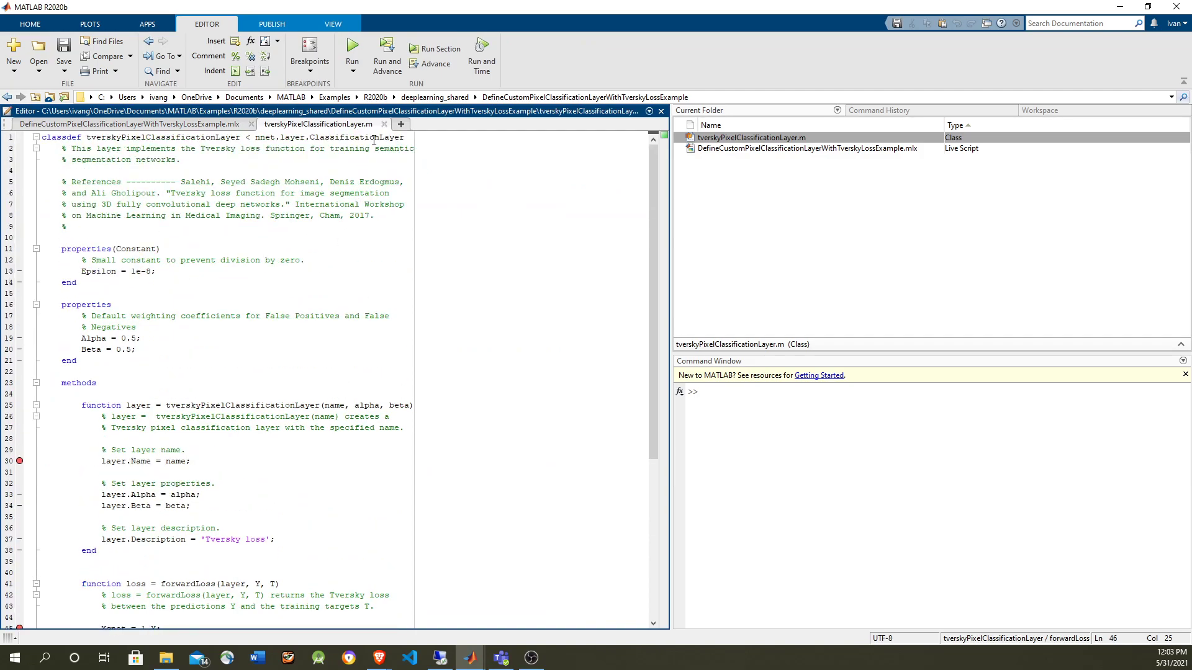
pyautogui.scroll(-3)
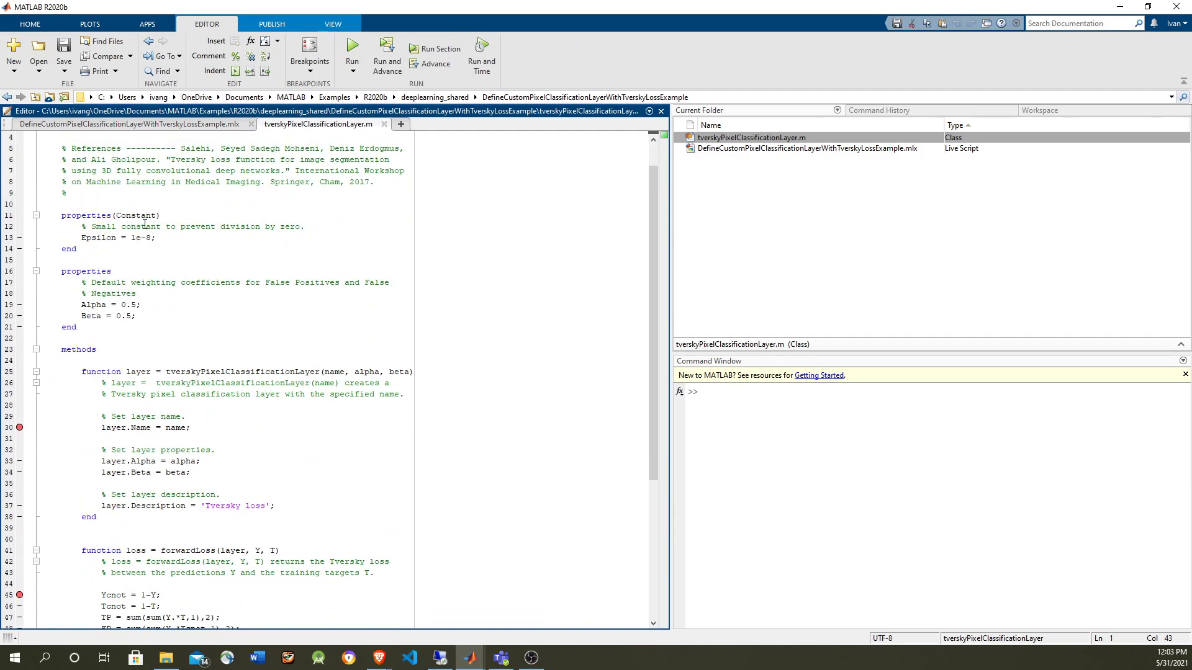
pyautogui.click(134, 305)
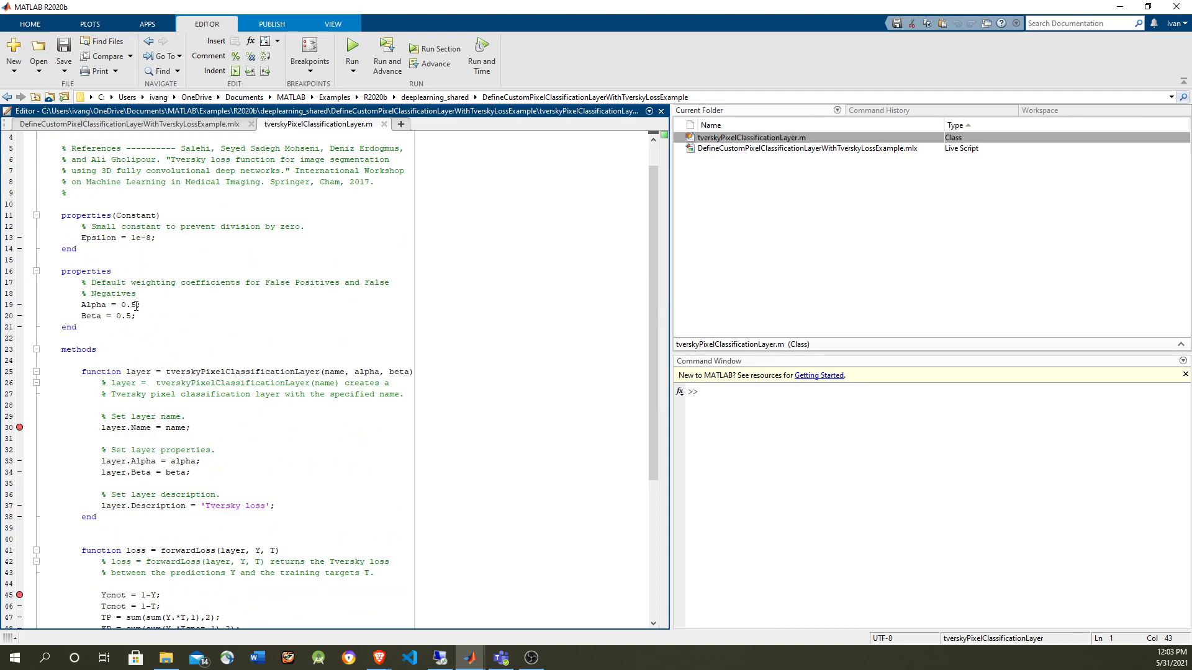
pyautogui.scroll(-3)
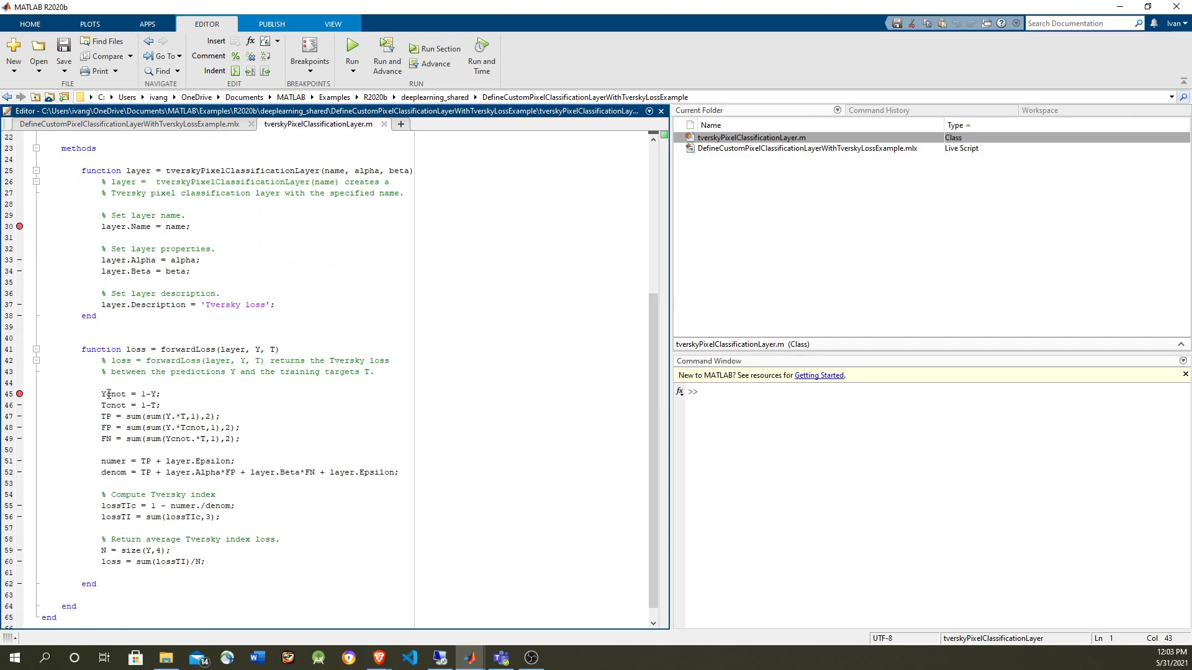
pyautogui.moveTo(99, 394); pyautogui.dragTo(205, 561)
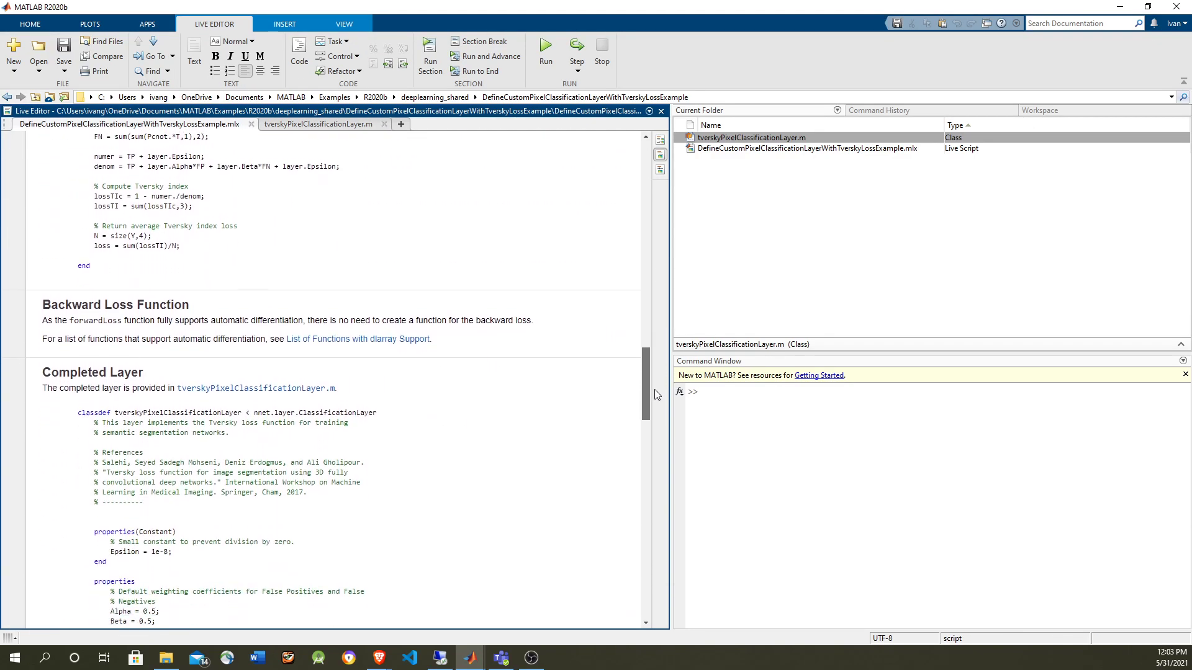
pyautogui.scroll(-3)
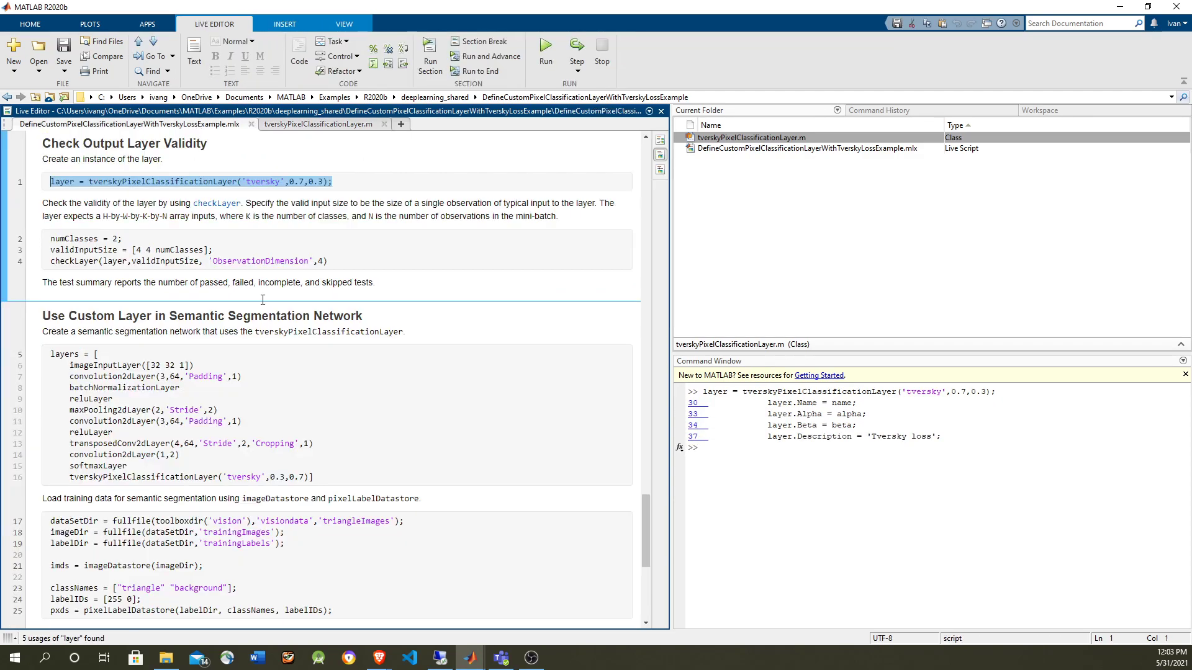
# - Select the numClasses/validInputSize/checkLayer validity-check lines to run them
pyautogui.click(56, 239)
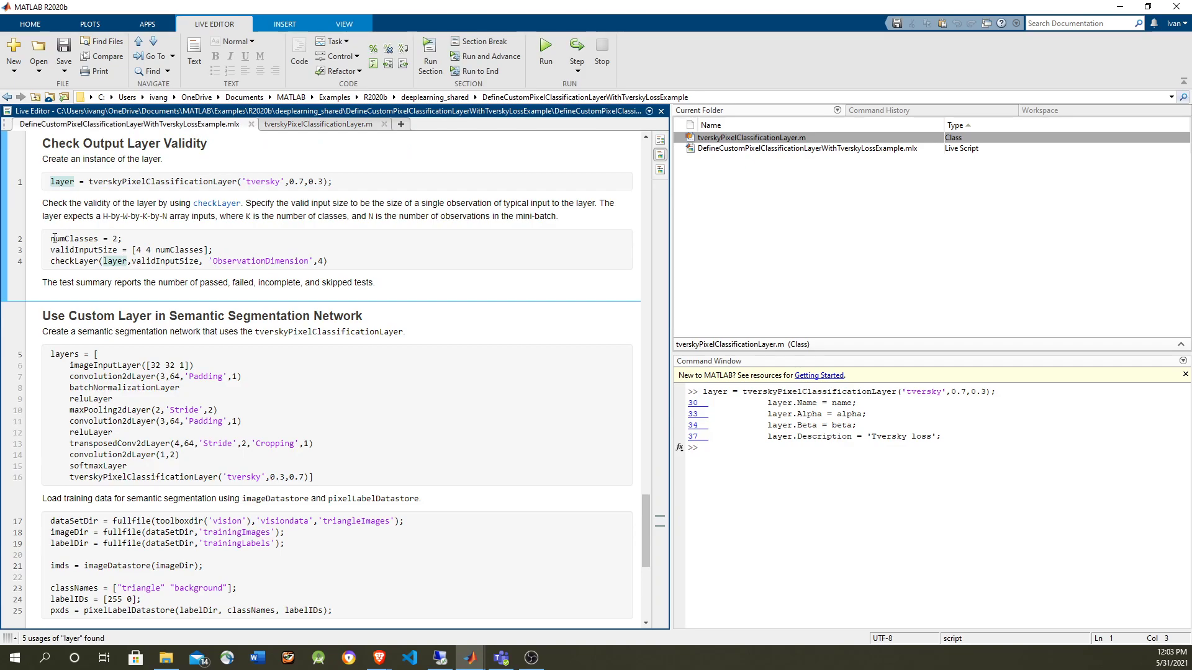
pyautogui.moveTo(51, 238); pyautogui.dragTo(328, 261)
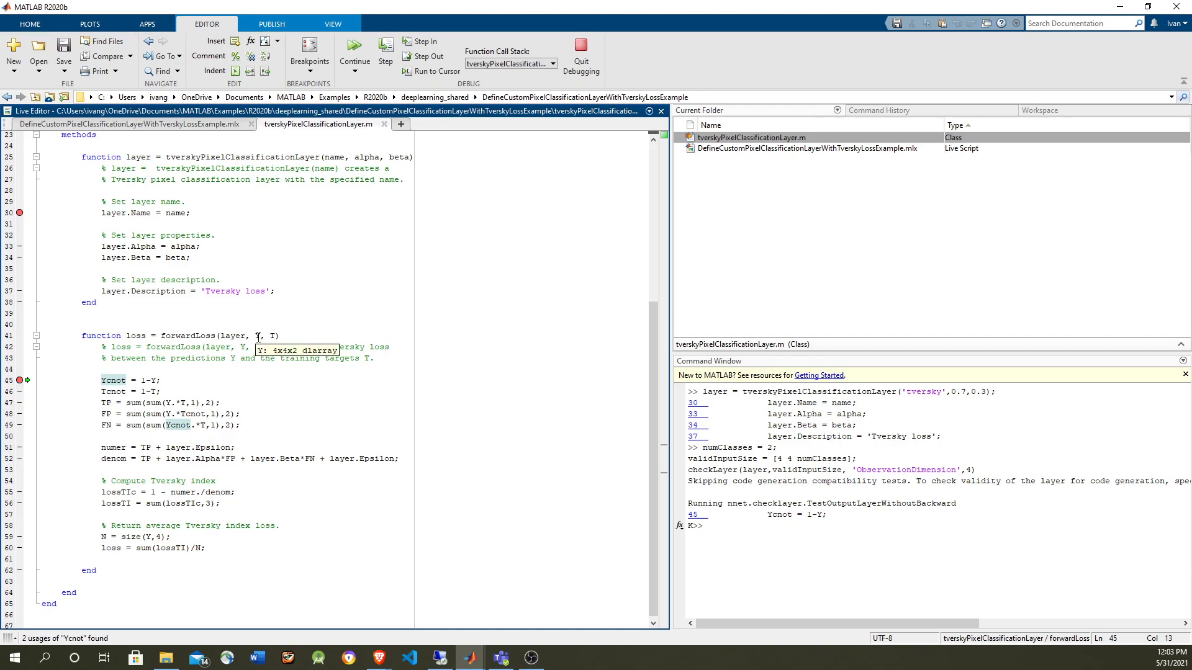
pyautogui.moveTo(272, 336)
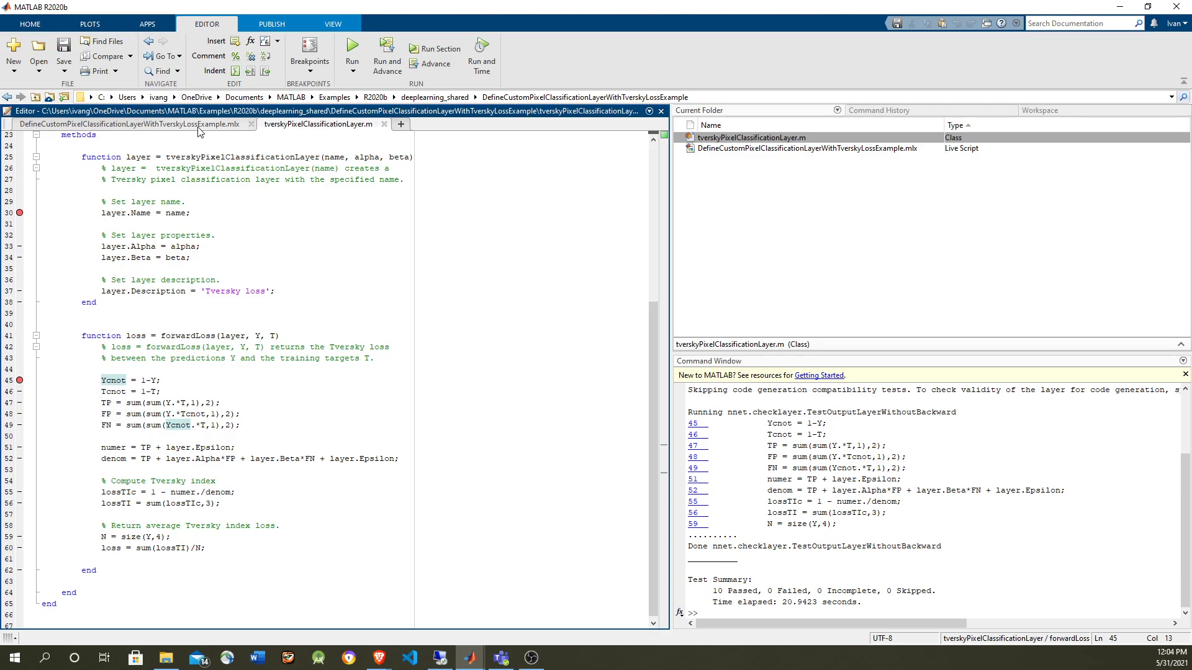
# - In the live script, highlight the transposedConv2dLayer call and the 32 32 1 input size in the network layers
pyautogui.click(129, 124)
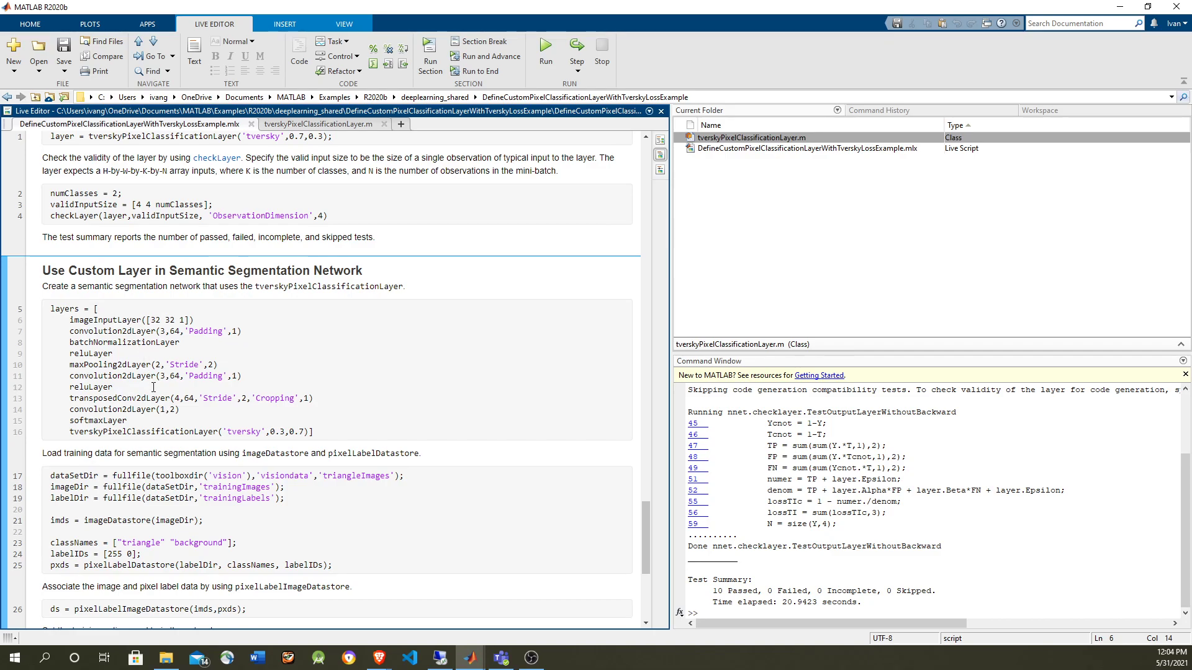
pyautogui.doubleClick(109, 365)
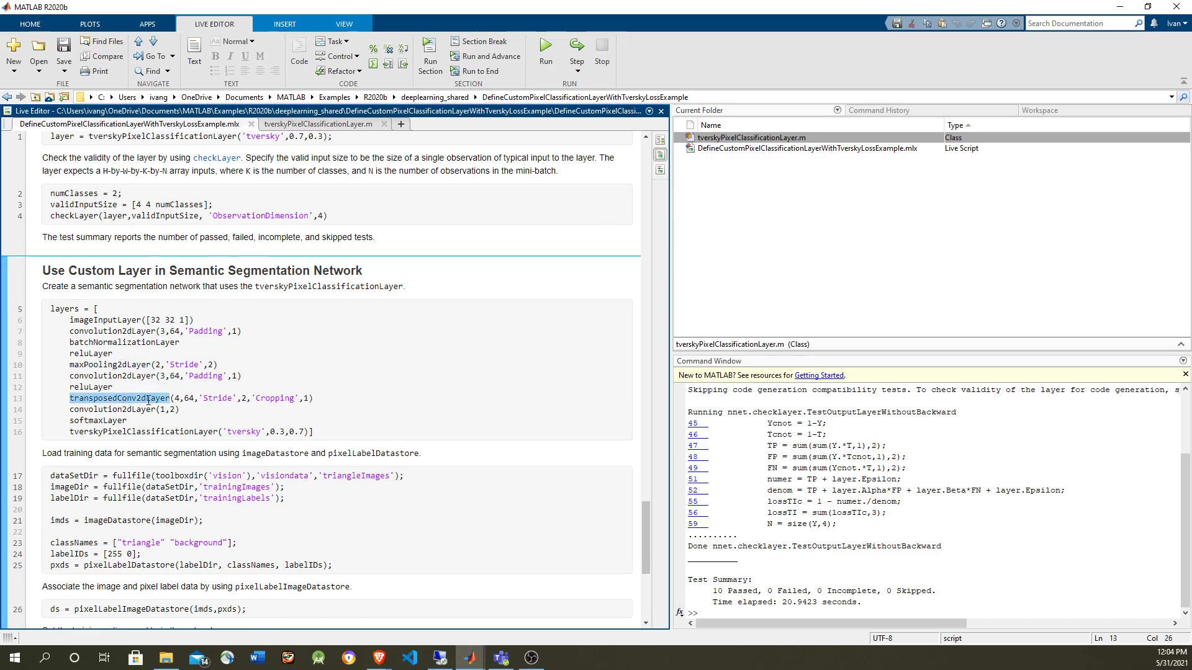
pyautogui.doubleClick(165, 321)
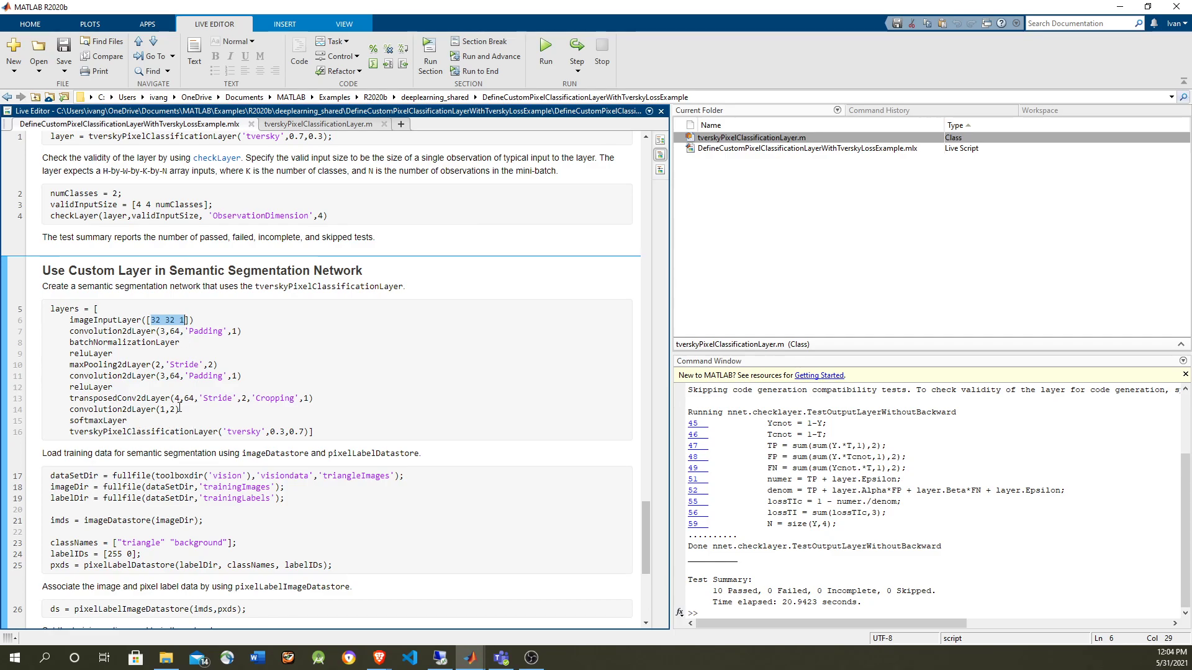
pyautogui.click(170, 436)
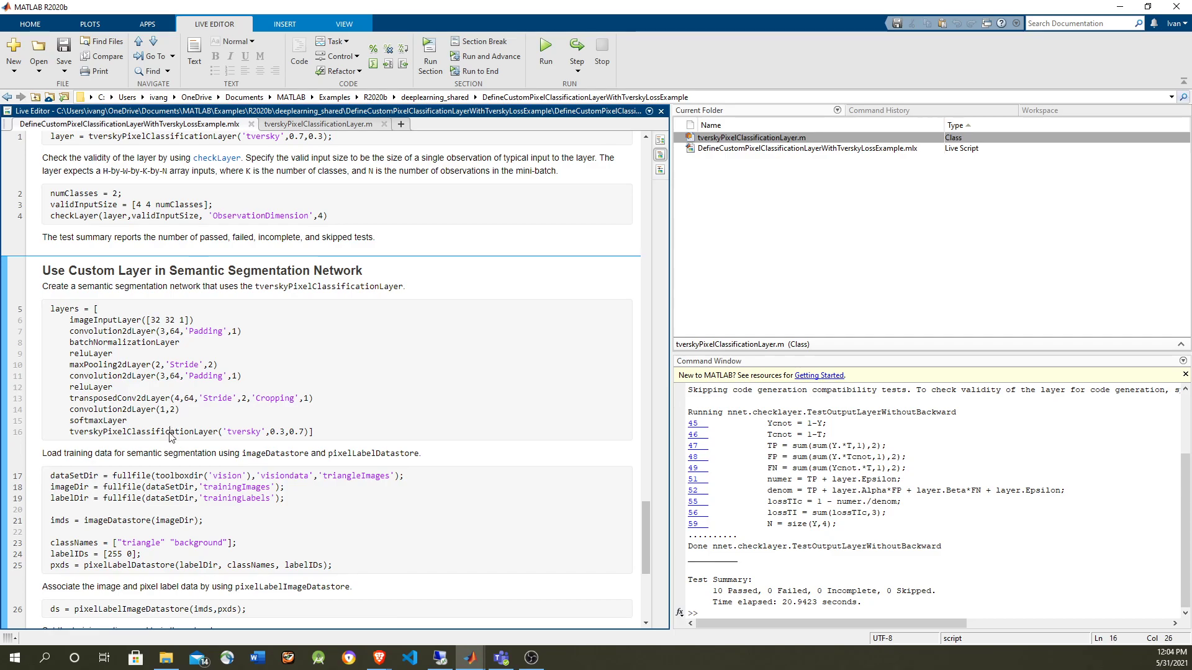
# - Highlight the tverskyPixelClassificationLayer call and run analyzeNetwork(layers) from the Command Window
pyautogui.doubleClick(142, 431)
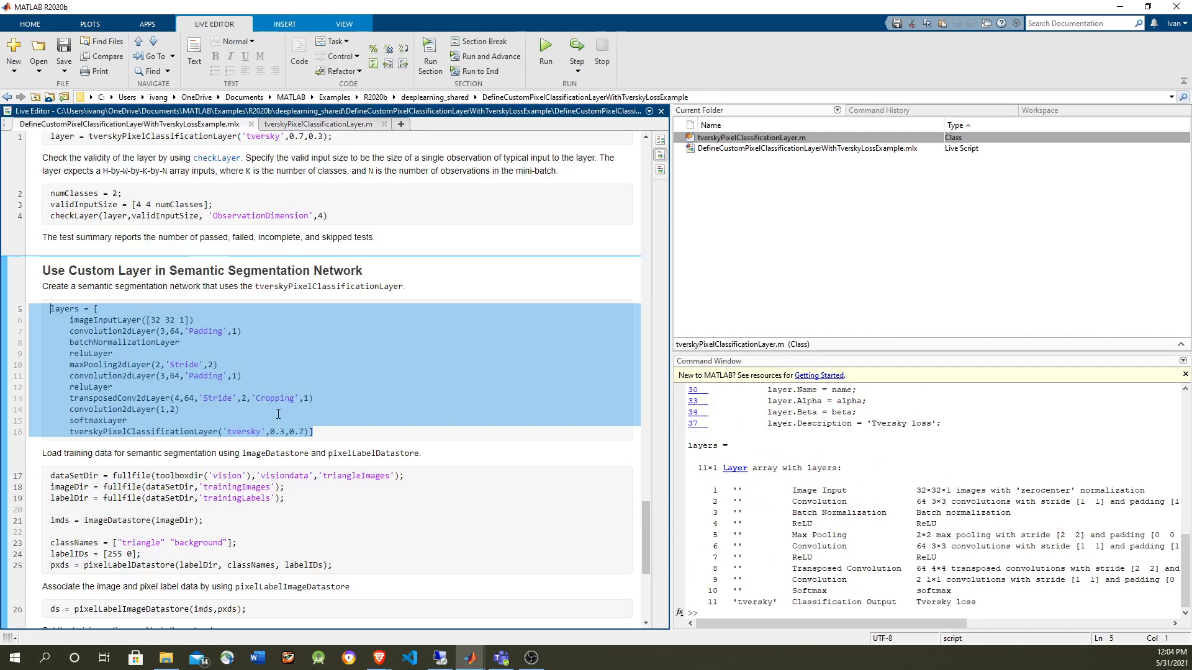
pyautogui.write('ana')
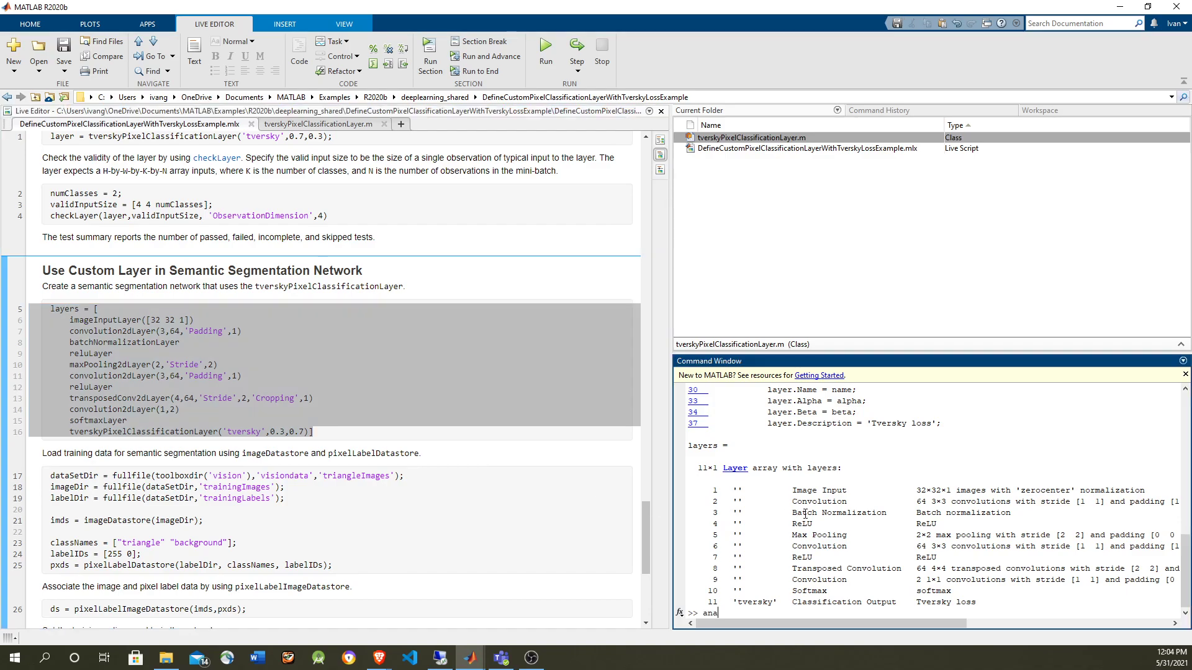
pyautogui.press('enter')
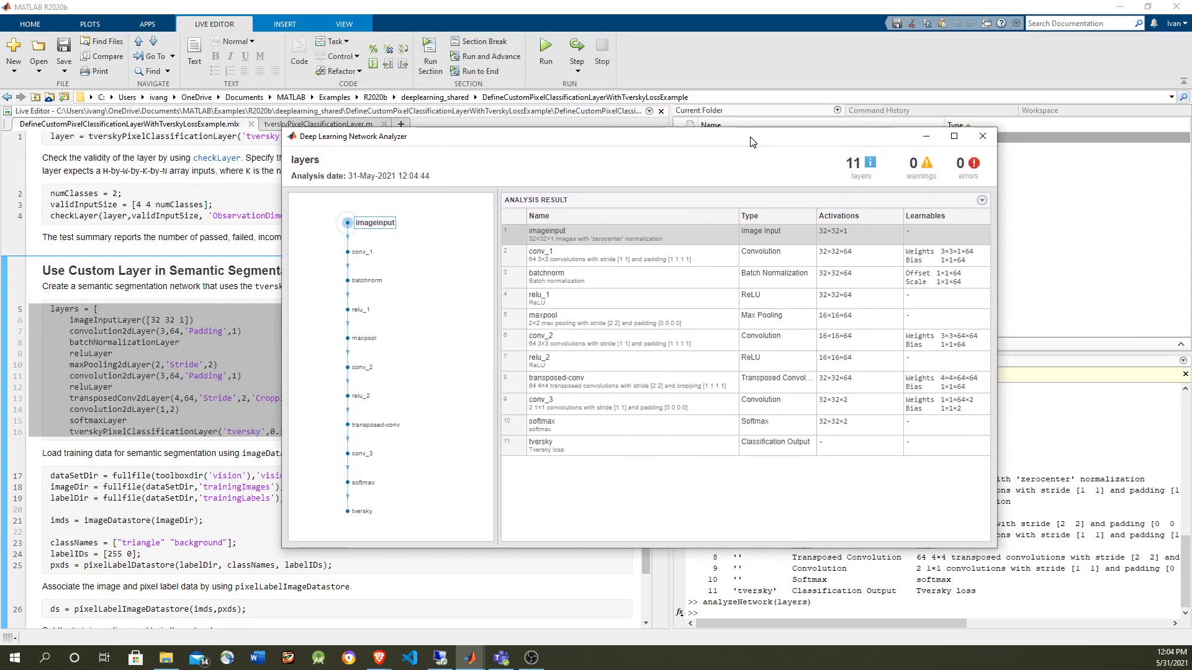
# - Maximize the Deep Learning Network Analyzer to review the 11-layer table
pyautogui.click(952, 136)
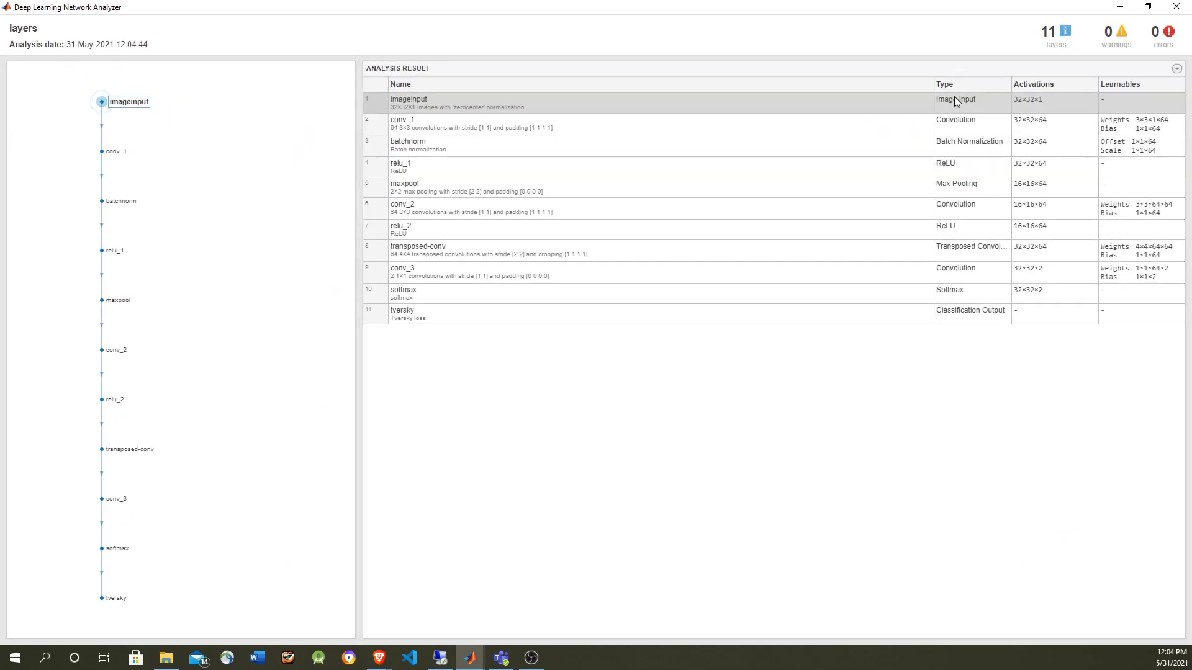
pyautogui.moveTo(865, 185)
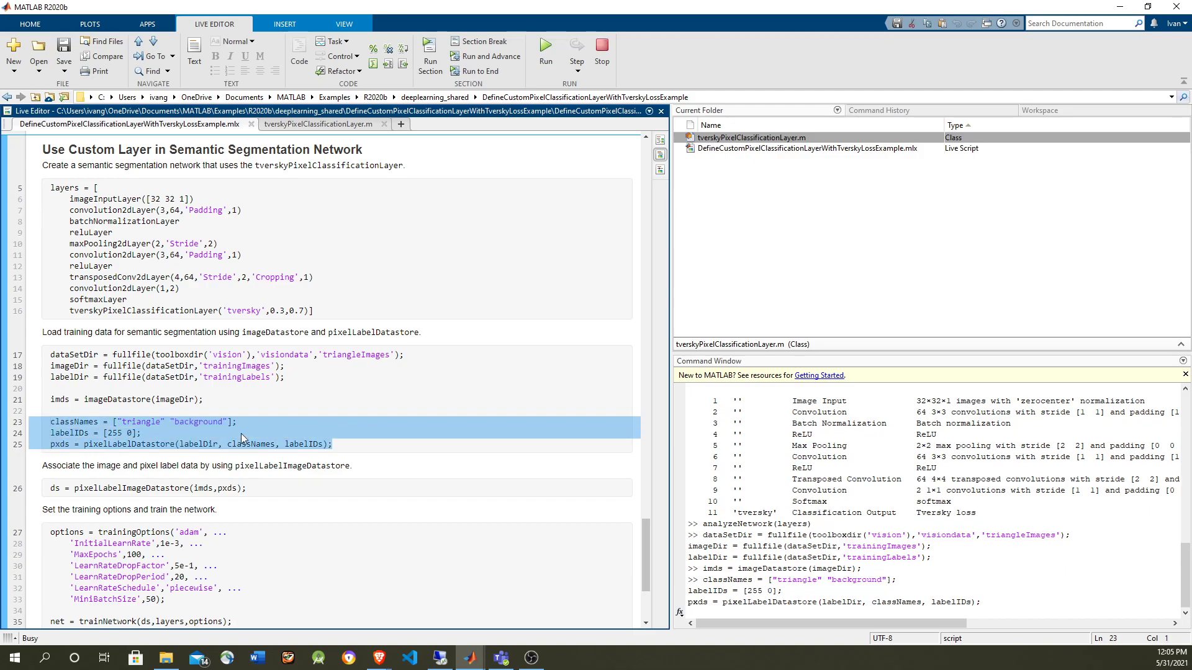
# - Run the line combining images with pixel labels and the Adam trainingOptions block, then move to the training line
pyautogui.scroll(-3)
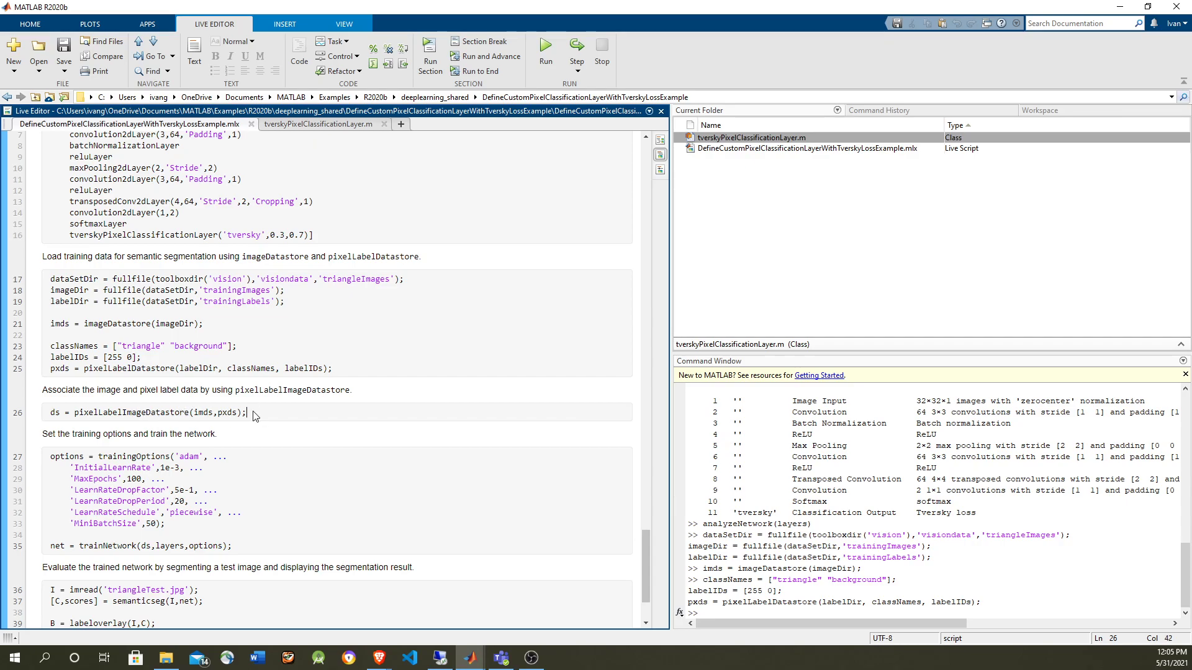
pyautogui.tripleClick(144, 412)
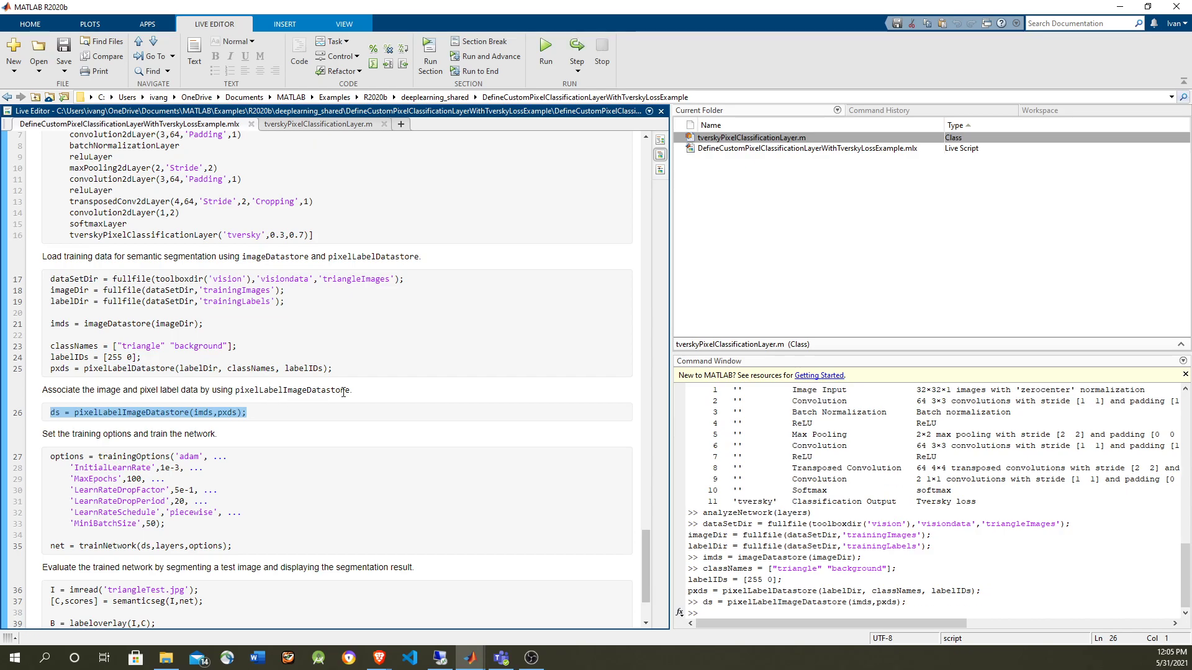
pyautogui.scroll(-3)
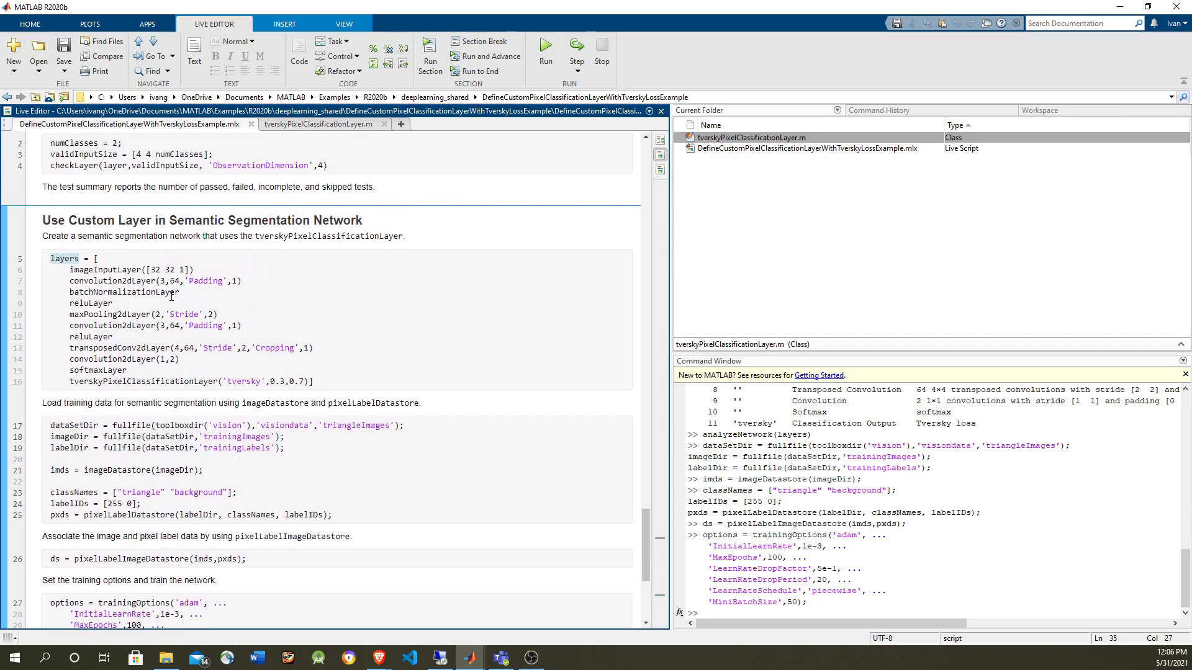
pyautogui.scroll(-3)
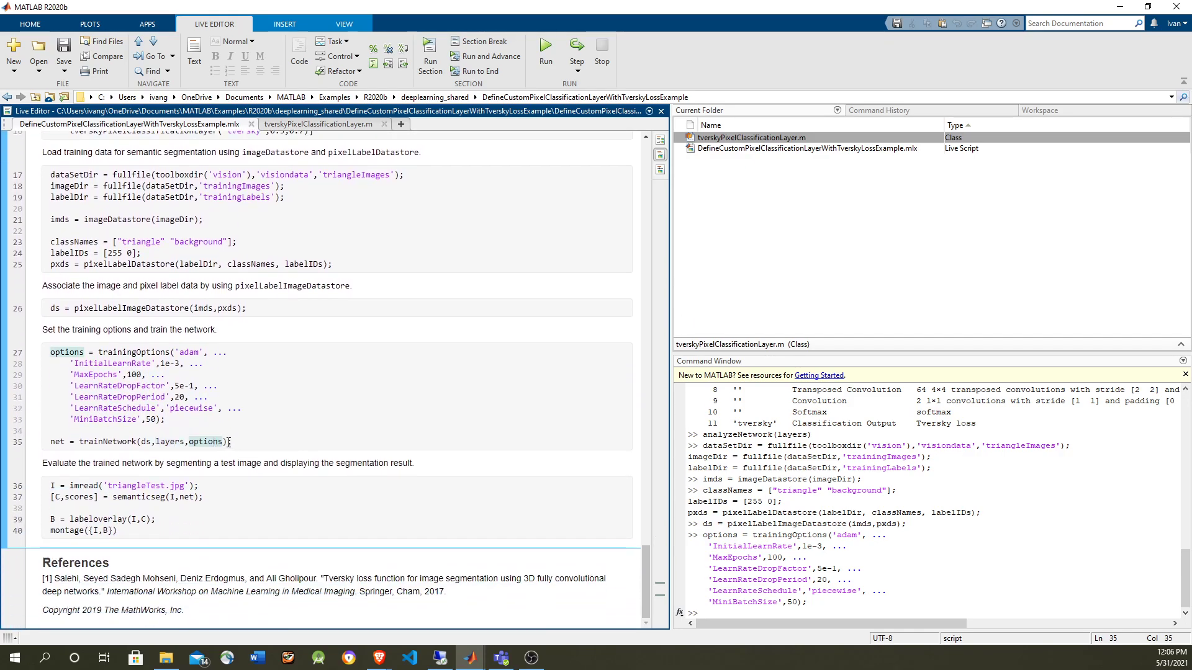
pyautogui.click(35, 442)
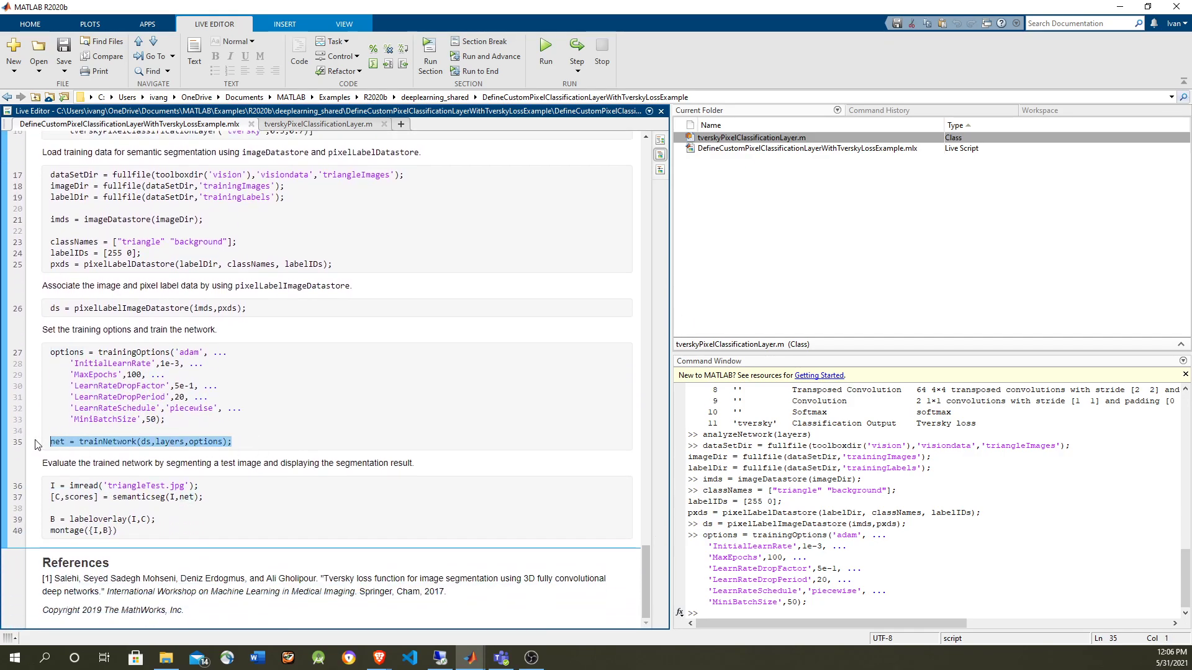
# - Run the trainNetwork line until the forwardLoss breakpoint hits, then prepare analyzeNetwork(layers) at the K>> prompt
pyautogui.click(545, 49)
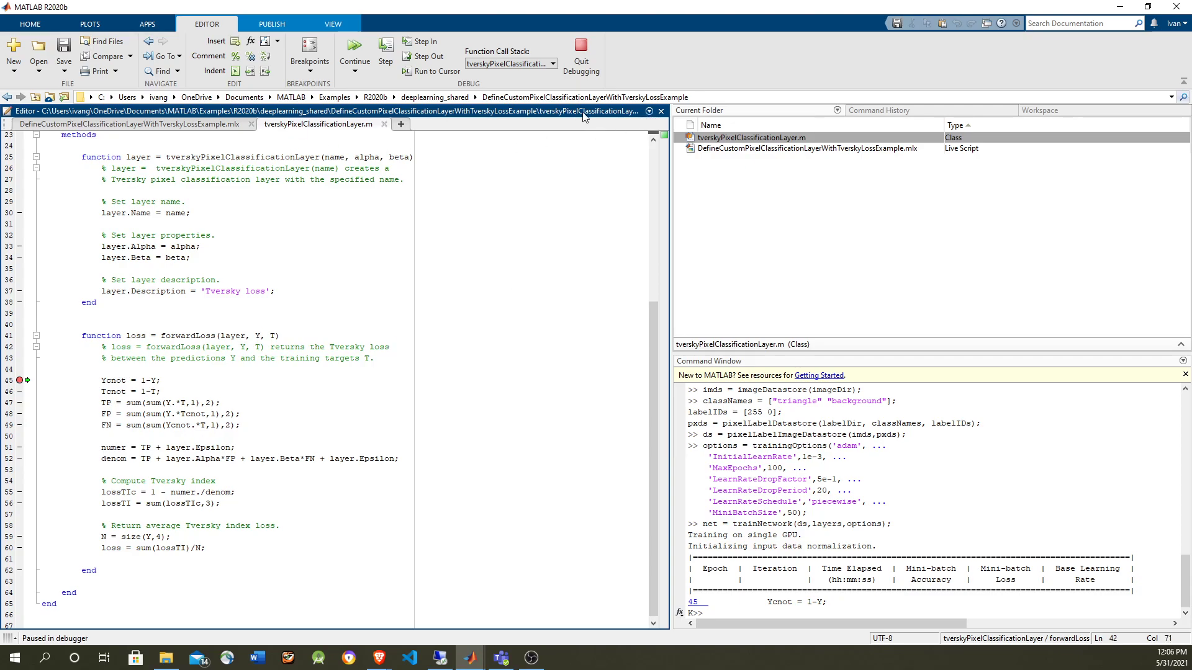
pyautogui.click(129, 124)
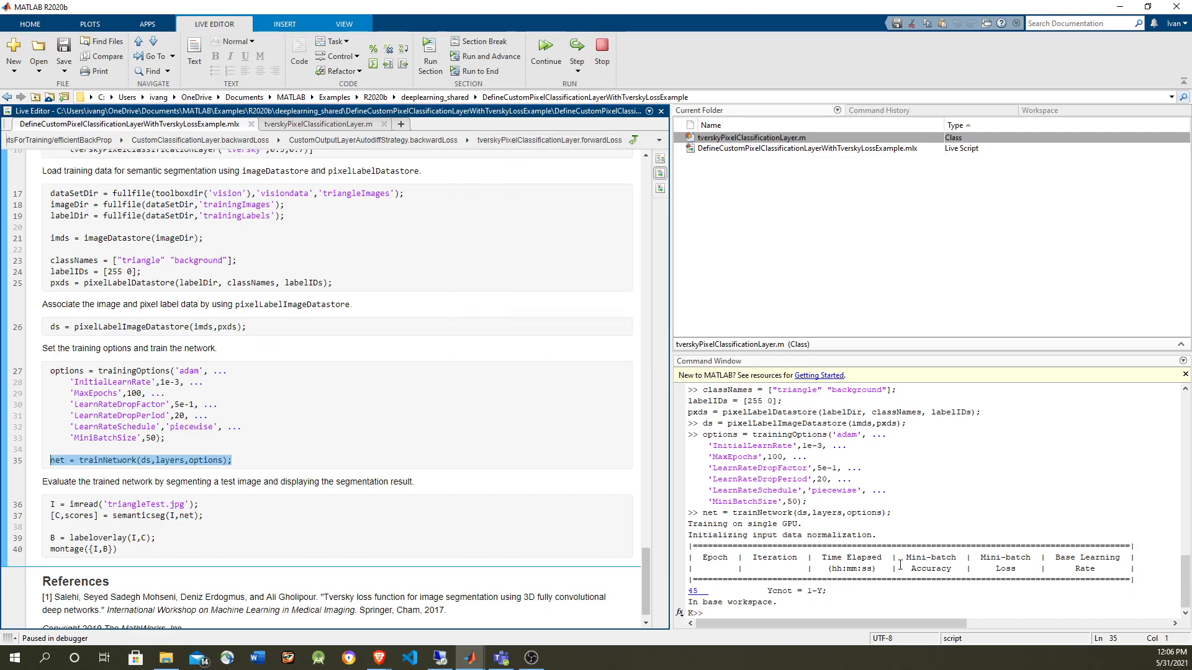
pyautogui.write('analyzeNetwork(layers)')
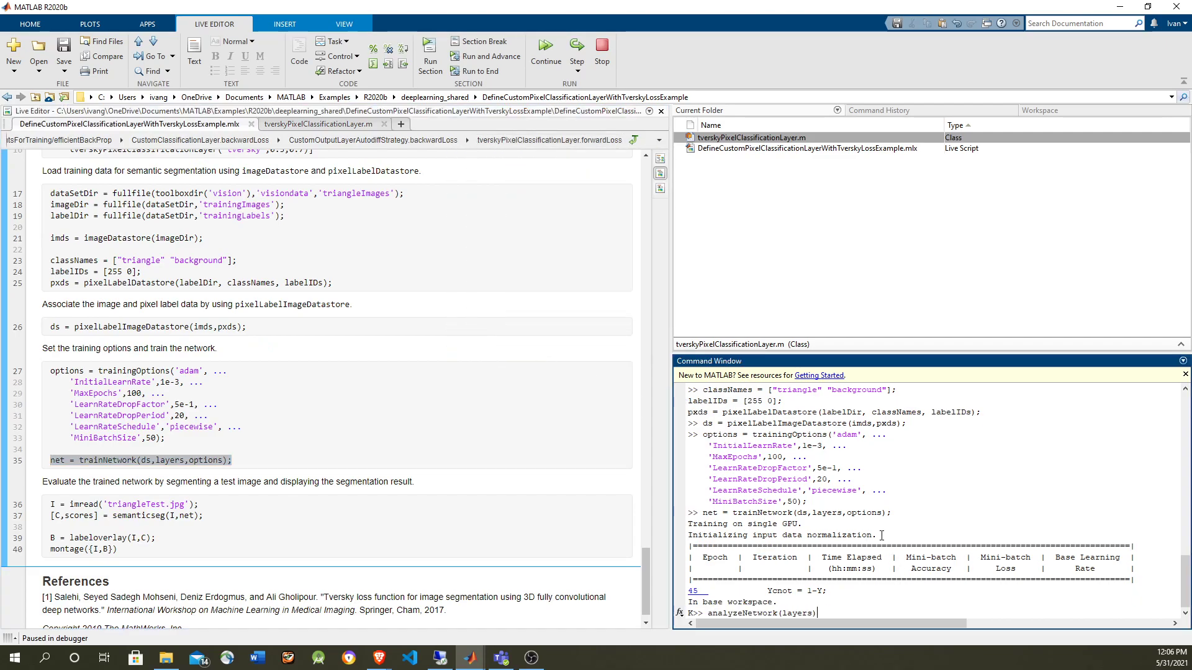
# - Run analyzeNetwork(layers) while paused and check the softmax row's 32×32×2 activations
pyautogui.click(544, 56)
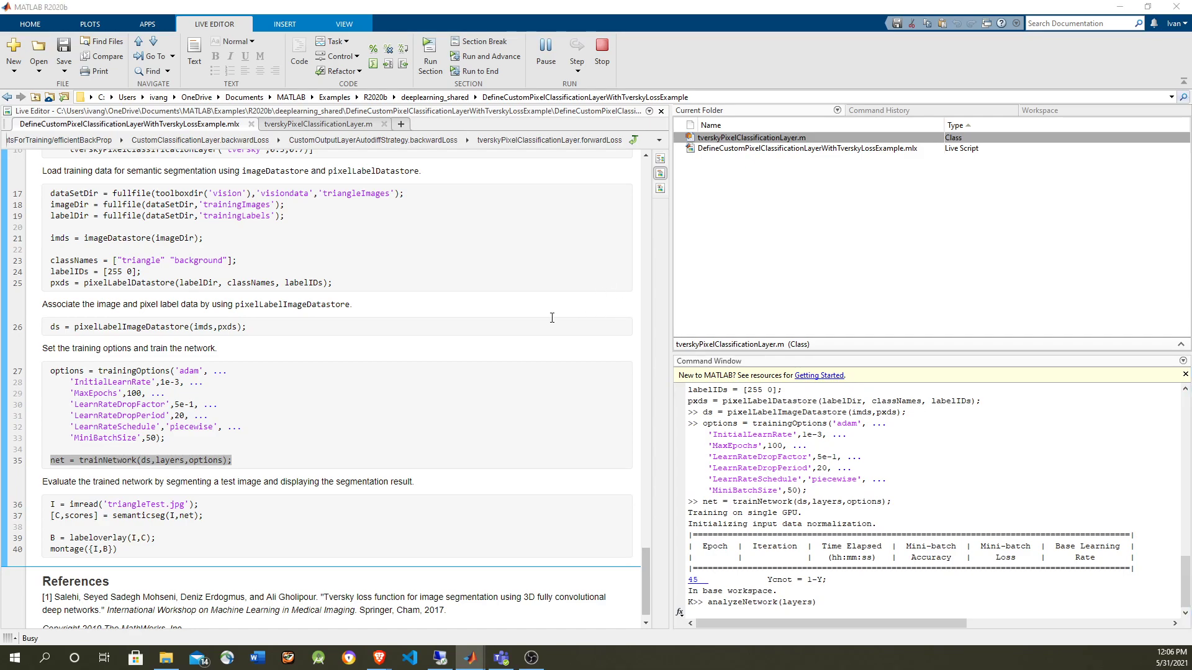
pyautogui.click(774, 602)
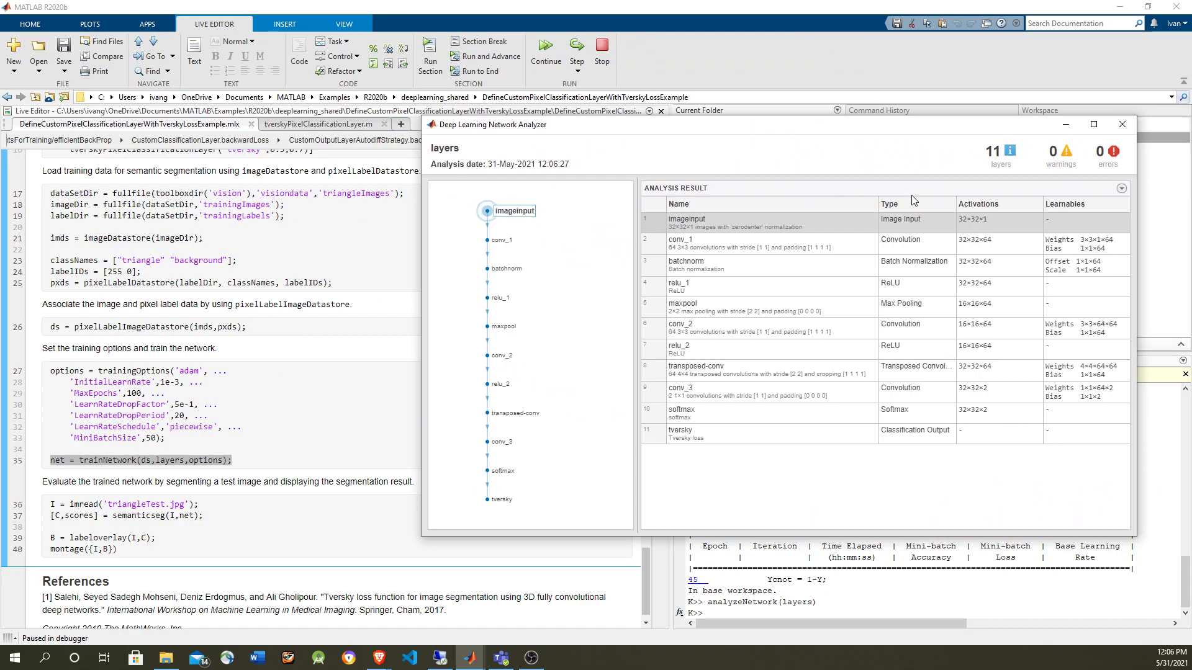
pyautogui.moveTo(977, 229)
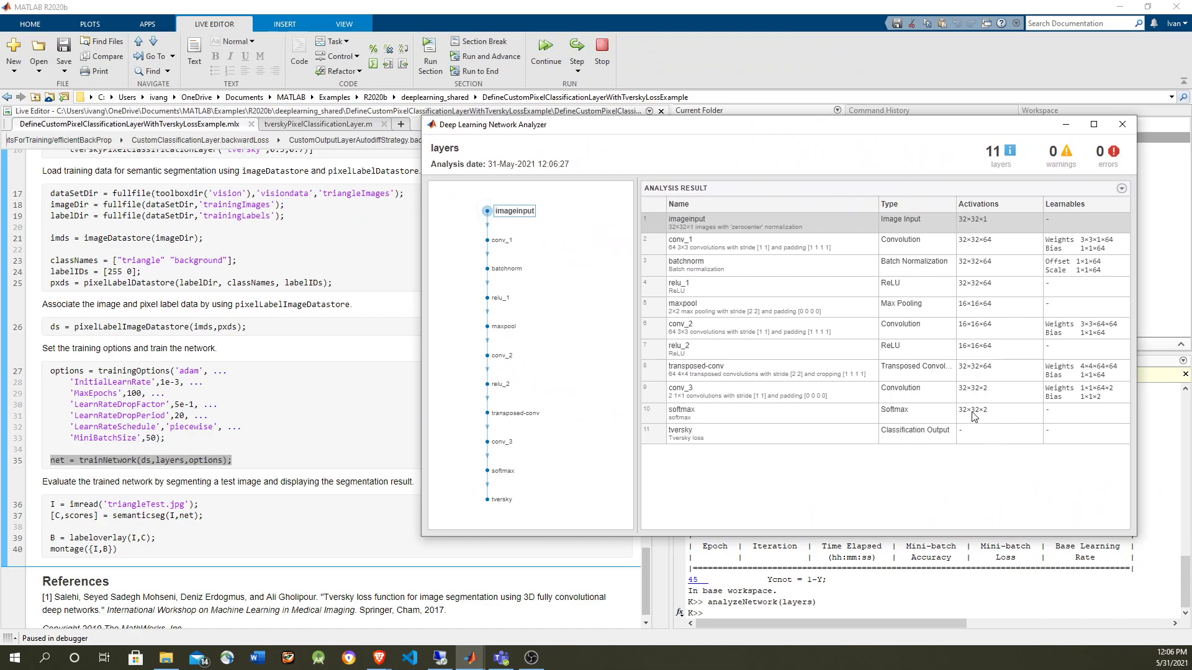
pyautogui.moveTo(1003, 417)
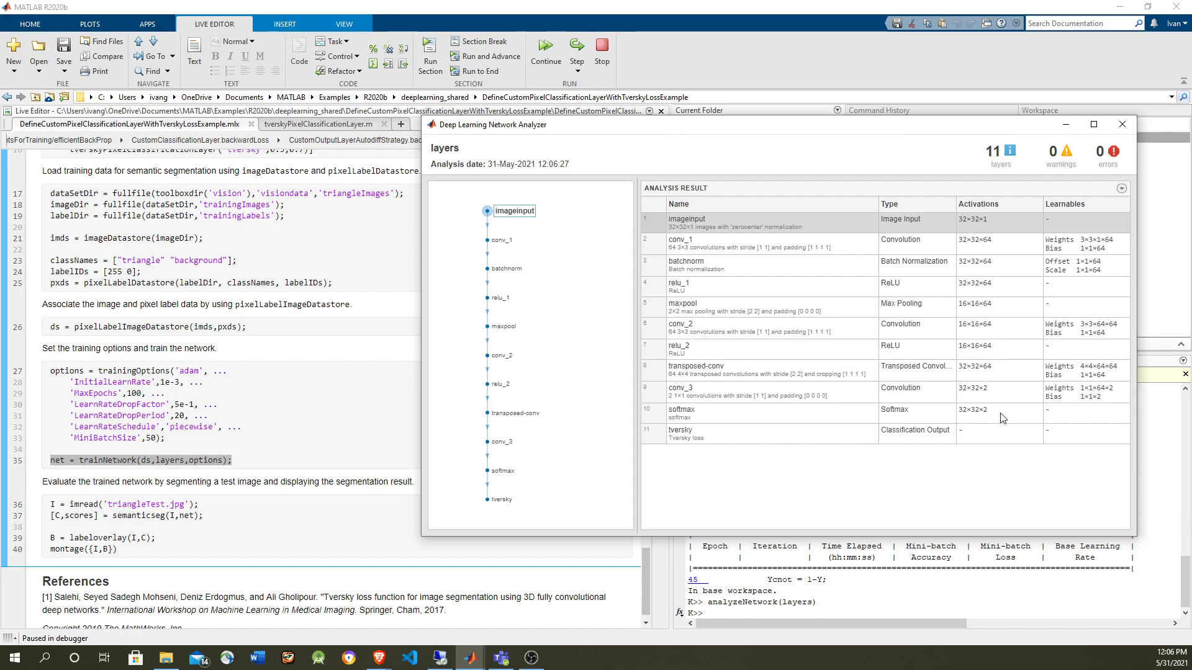
pyautogui.moveTo(980, 417)
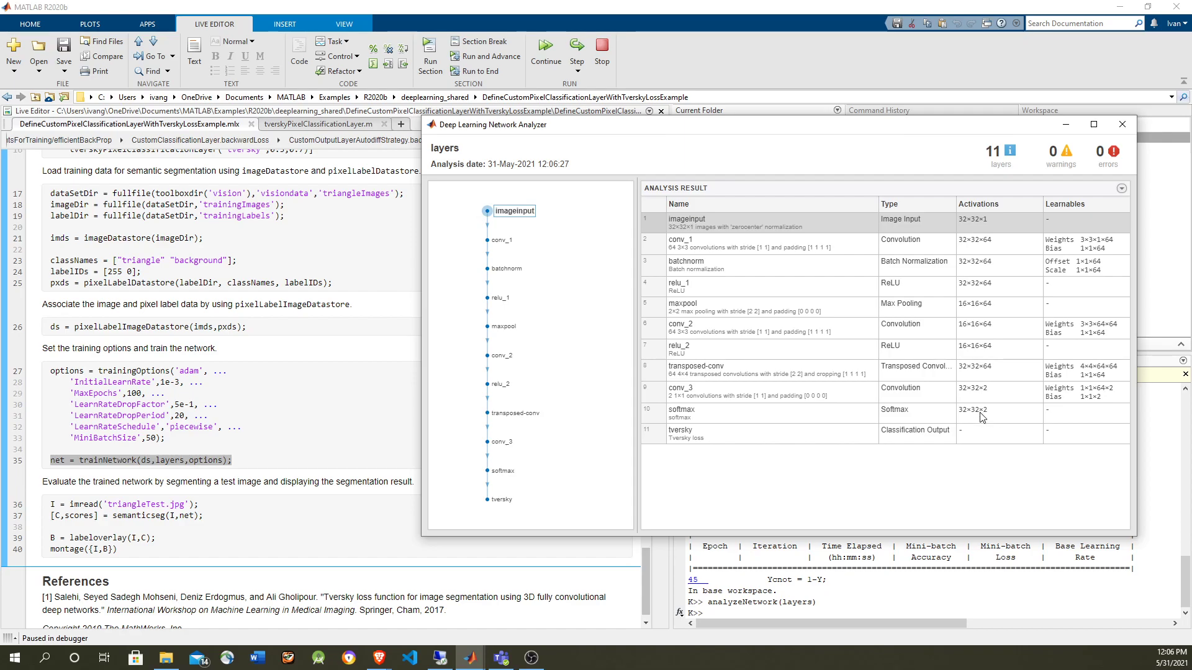
pyautogui.moveTo(364, 391)
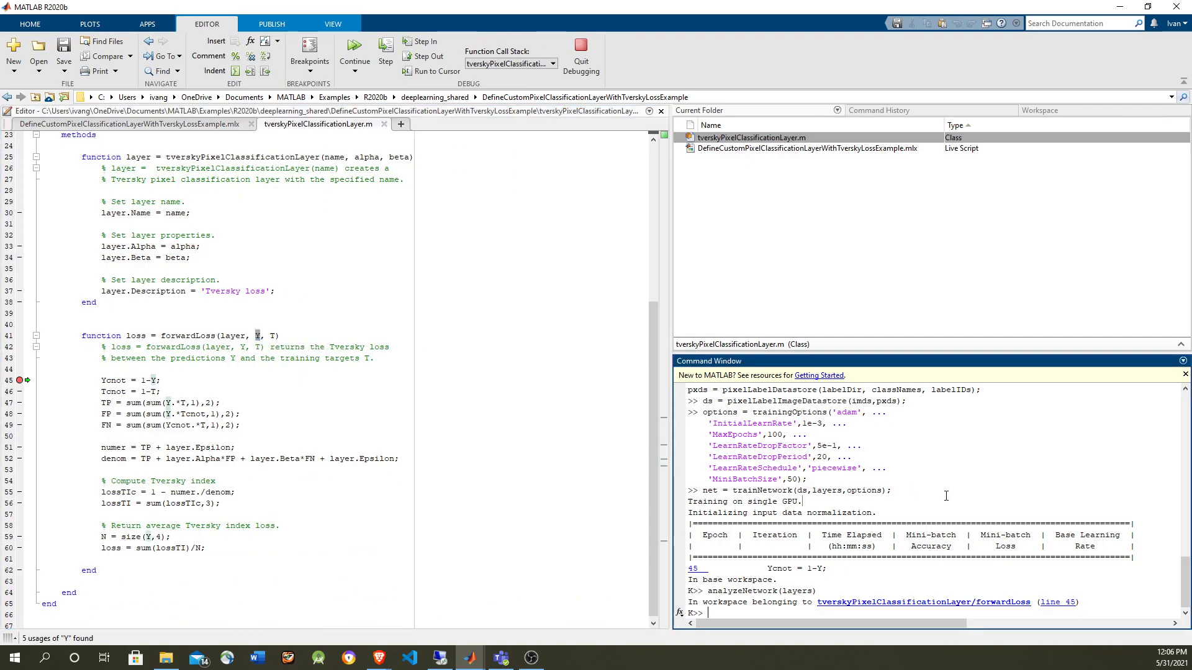
# - Check size(Y) and size(T) as 32×32×2×50 and enter tverskyPixelClassificationLayer('tversky',0.3,0.7)
pyautogui.write('size(Y)')
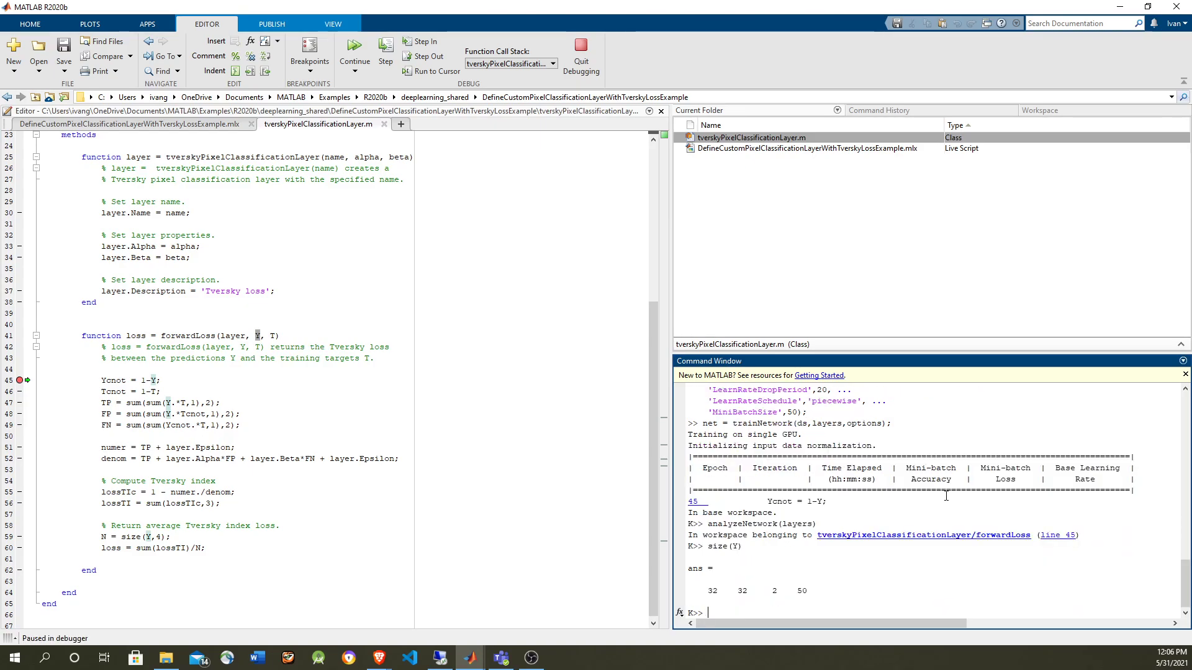
pyautogui.moveTo(775, 595)
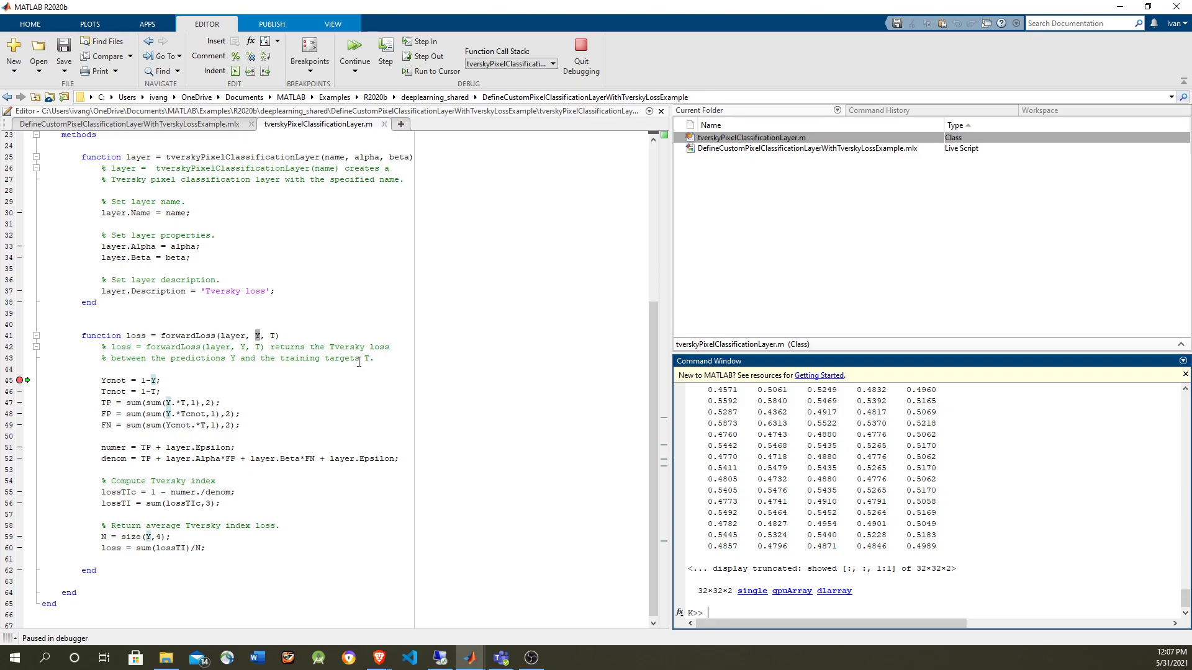
pyautogui.moveTo(849, 524)
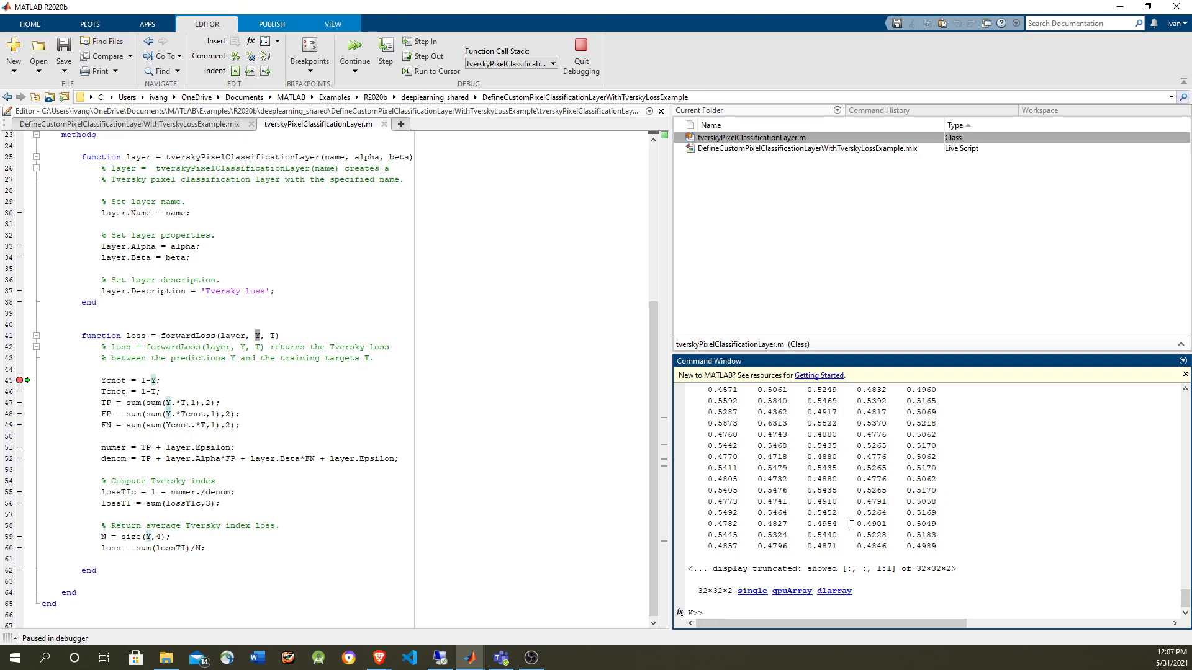
pyautogui.write('size(T)')
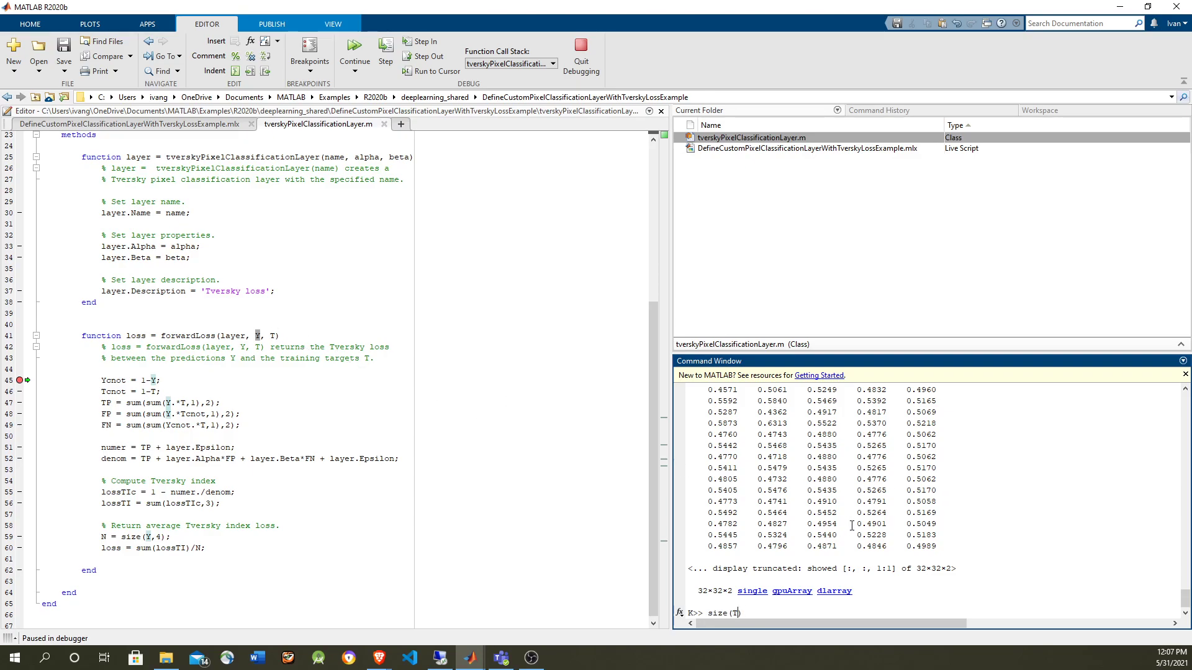
pyautogui.press('enter')
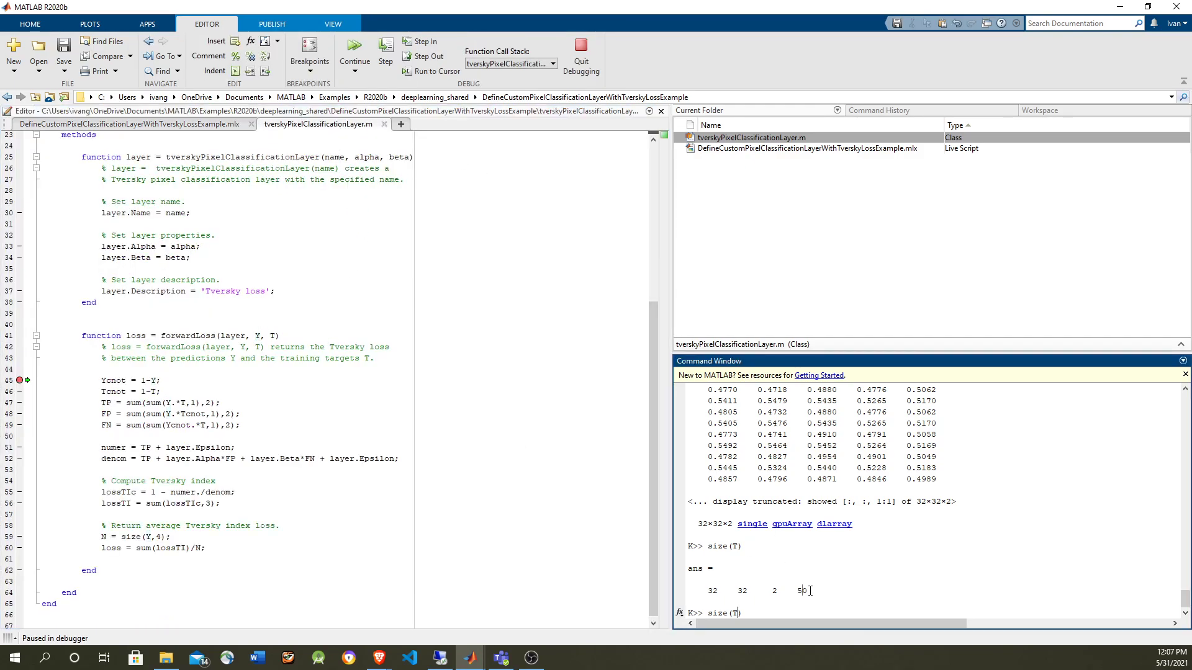
pyautogui.write("tverskyPixelClassificationLayer('tversky',0.3,0.7)")
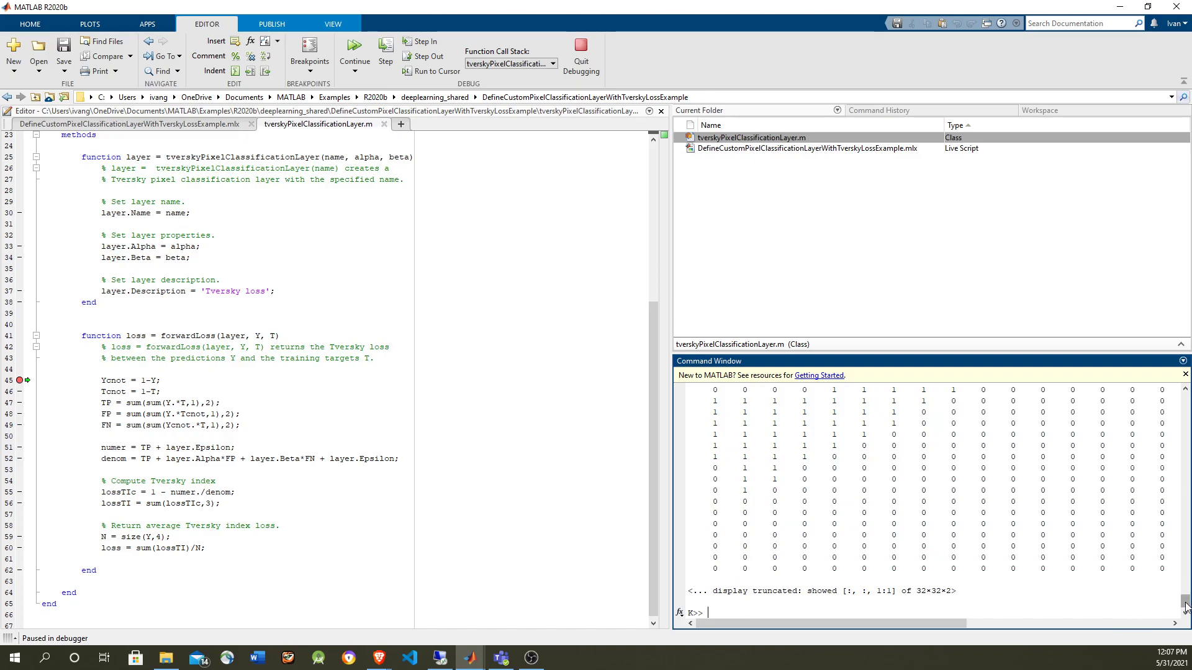
pyautogui.scroll(-3)
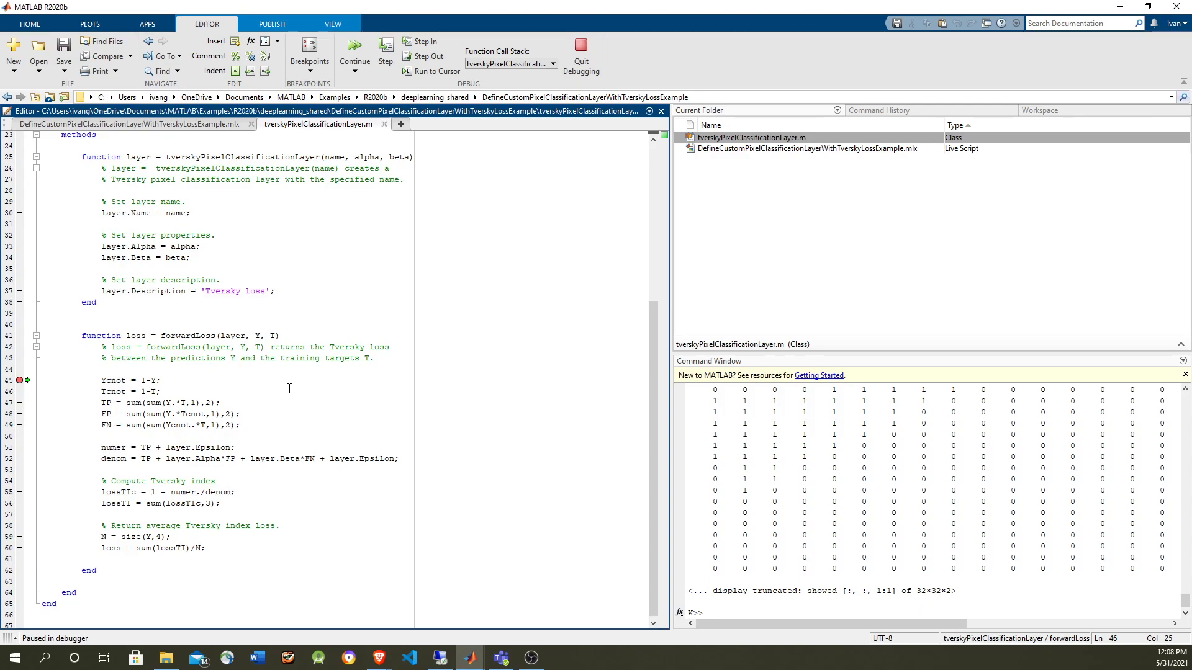
pyautogui.moveTo(307, 380)
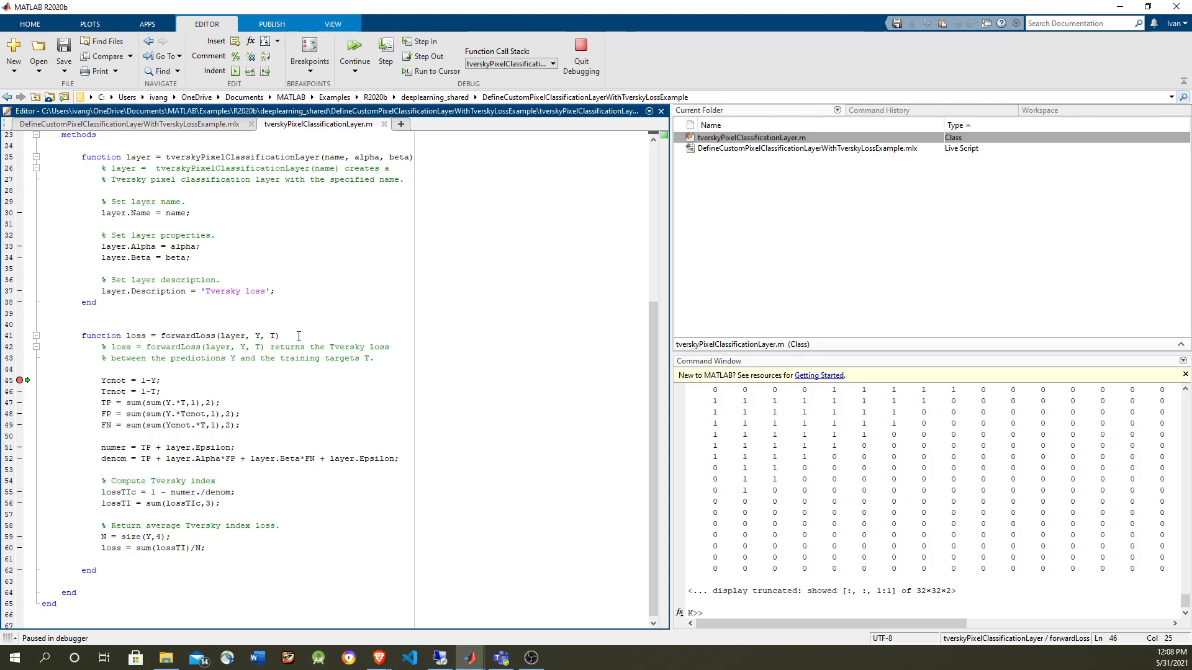
pyautogui.click(161, 391)
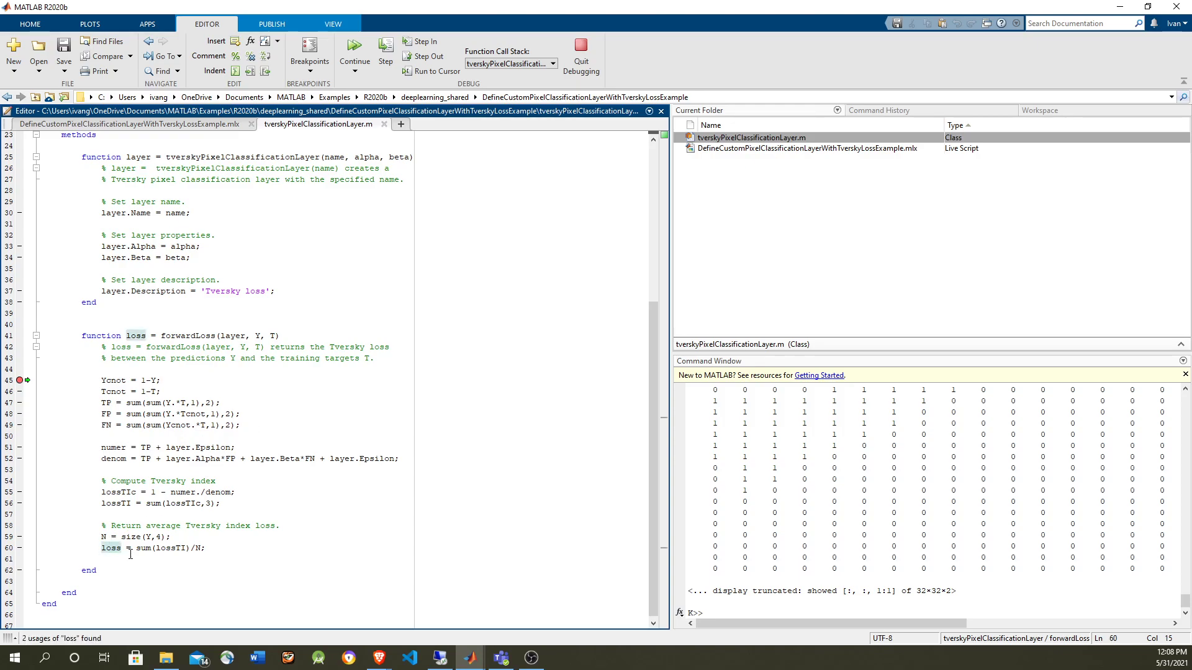
# - Run forwardLoss to its end at line 60 and inspect loss, a scalar of 1.2861
pyautogui.doubleClick(109, 548)
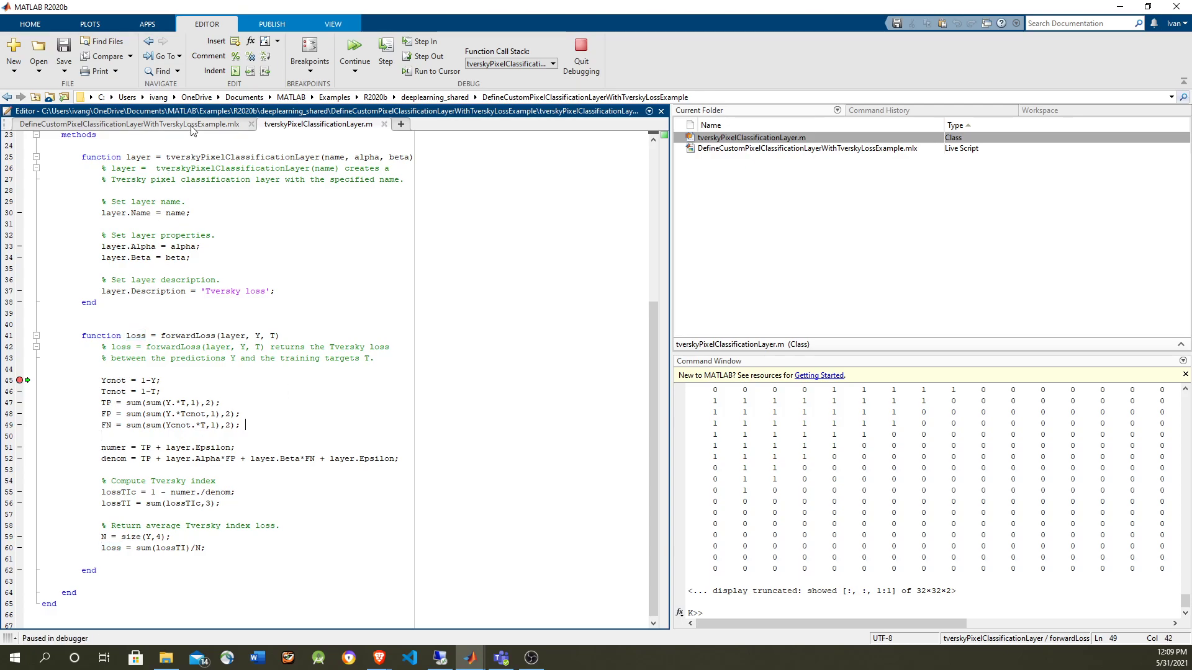
pyautogui.click(130, 124)
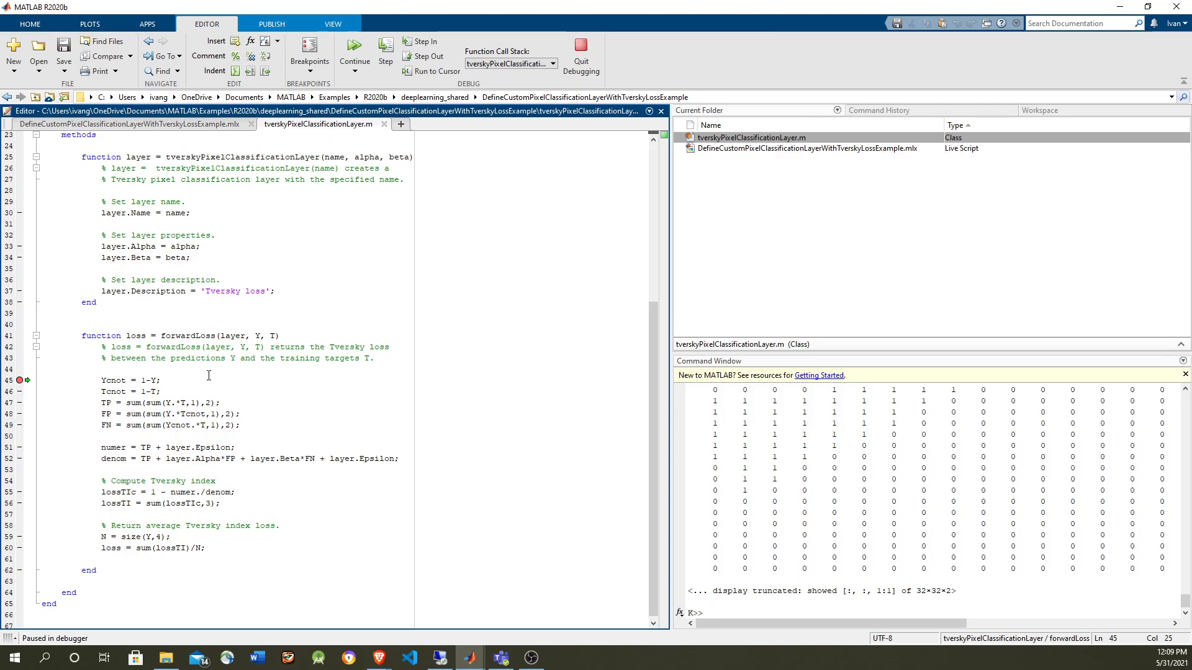
pyautogui.moveTo(99, 380); pyautogui.dragTo(172, 537)
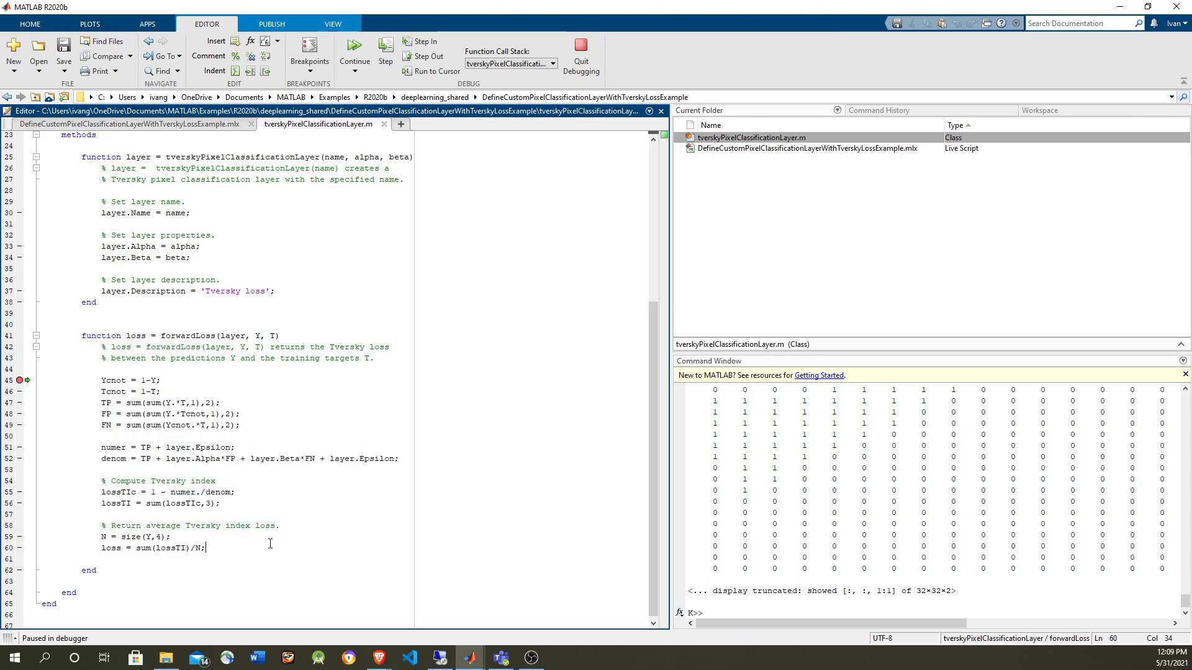
pyautogui.click(385, 55)
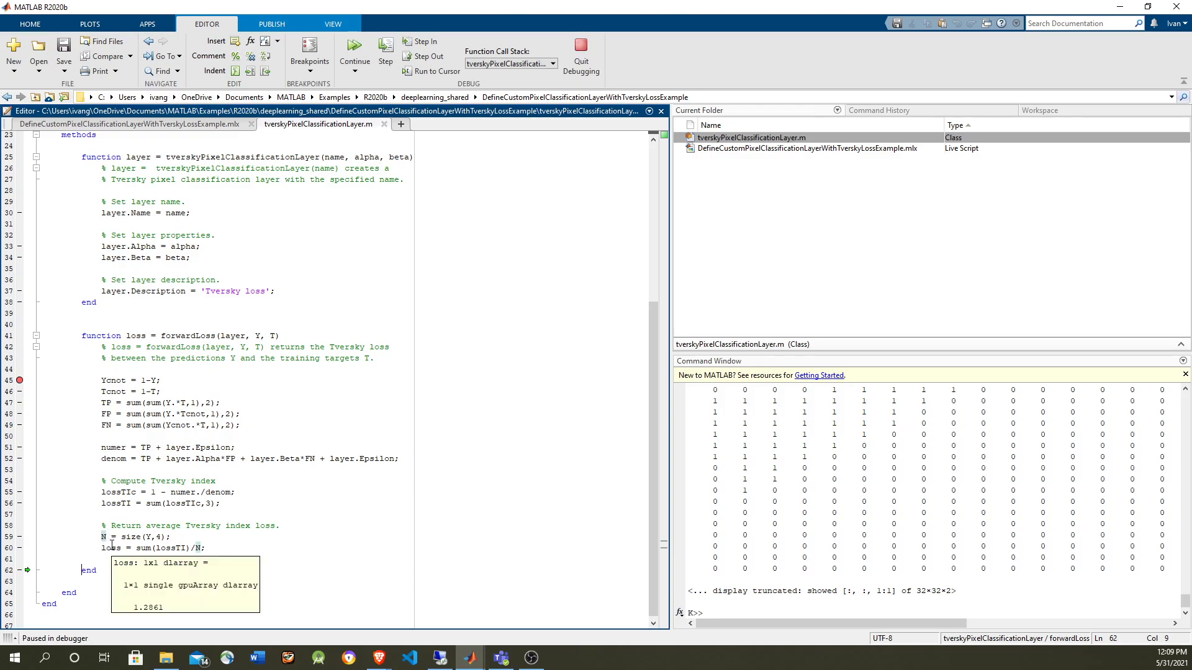
pyautogui.moveTo(64, 391)
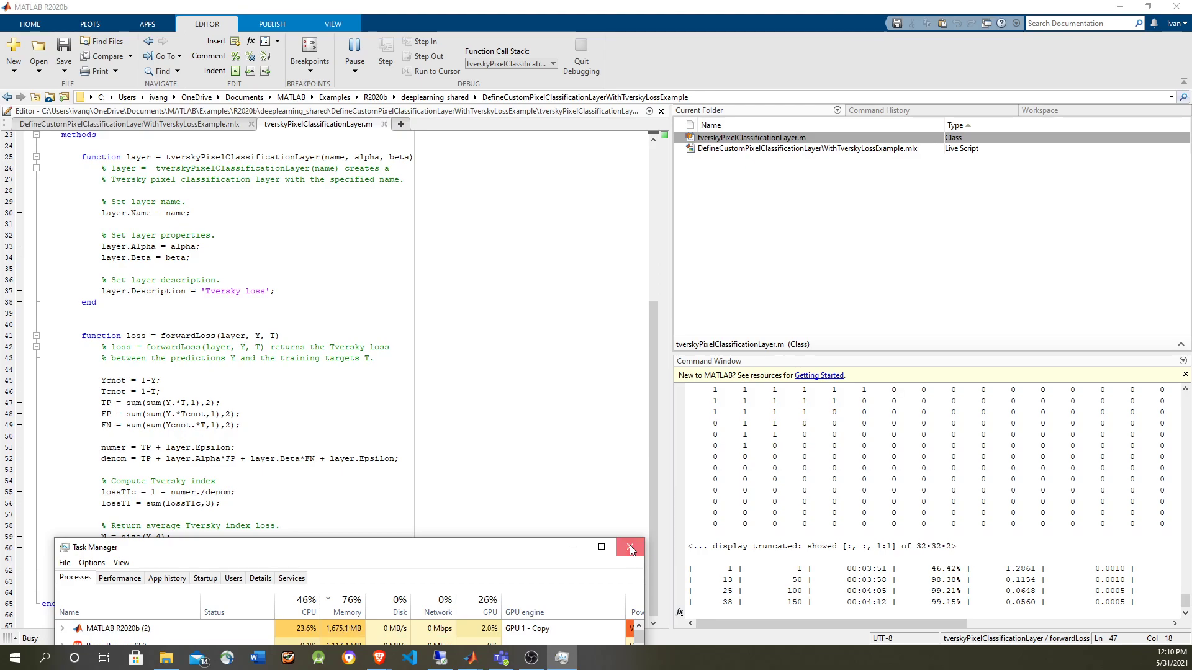
# - Close Task Manager while trainNetwork continues through its epochs
pyautogui.click(631, 548)
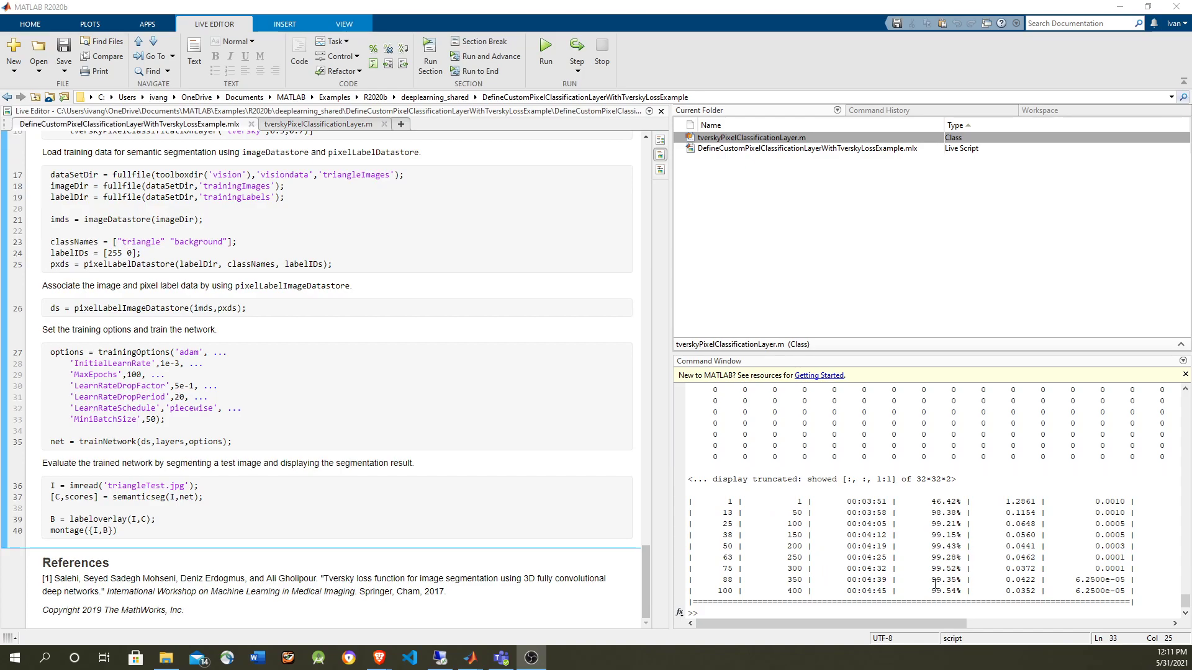
pyautogui.moveTo(187, 454)
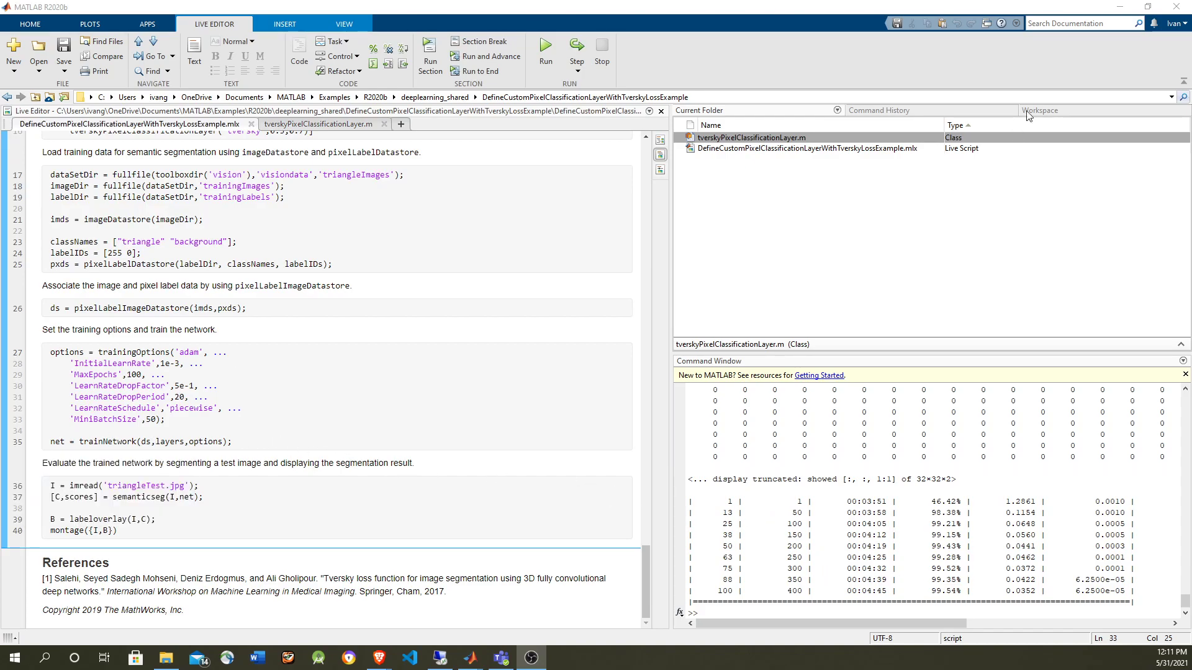
# - Show the Workspace with the trained net and select the imread('triangleTest.jpg') line
pyautogui.click(1038, 110)
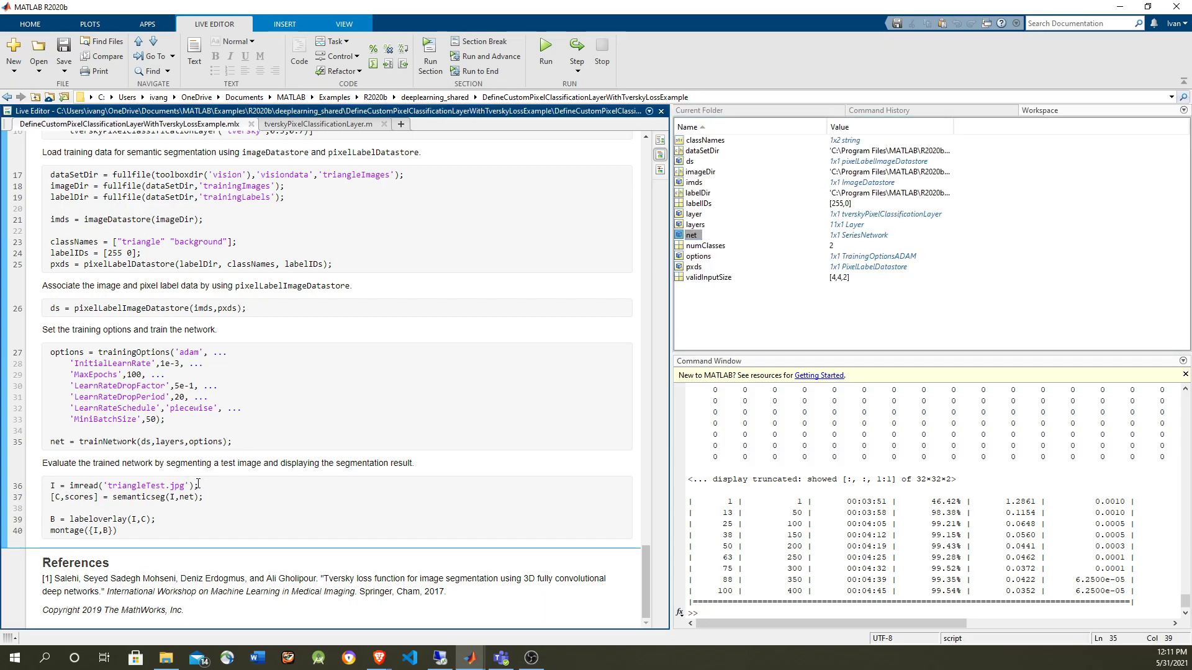
pyautogui.tripleClick(122, 485)
pyautogui.write('imshow(I)')
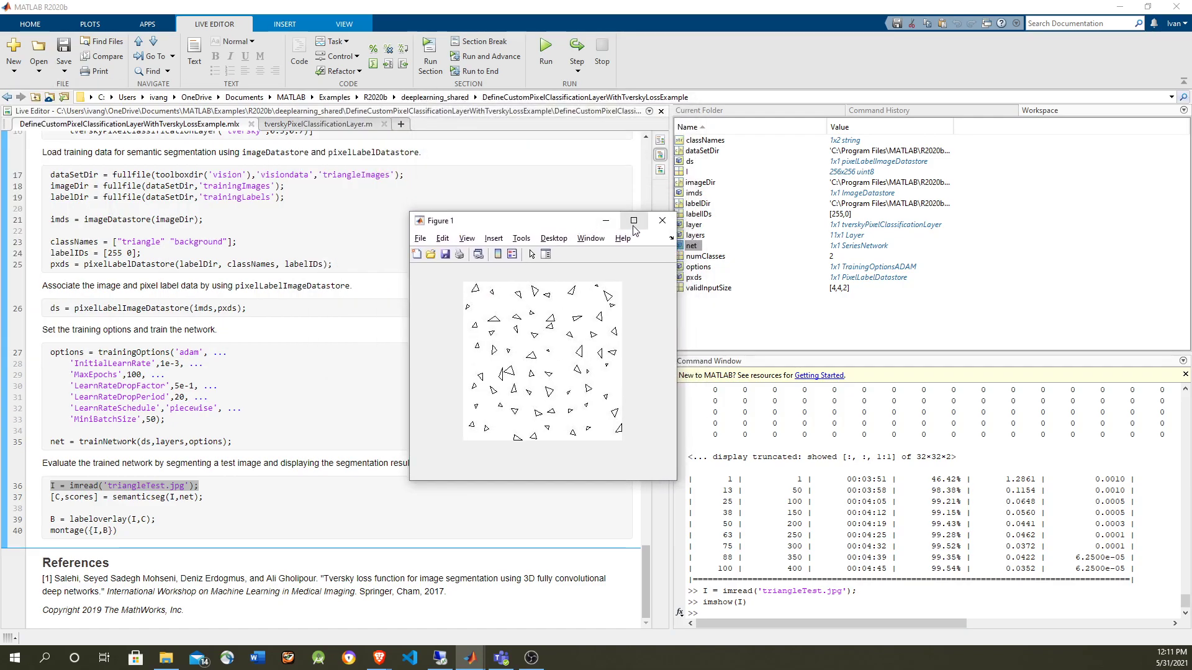
# - Maximize the test image figure and check its size, confirming 256 by 256
pyautogui.click(632, 221)
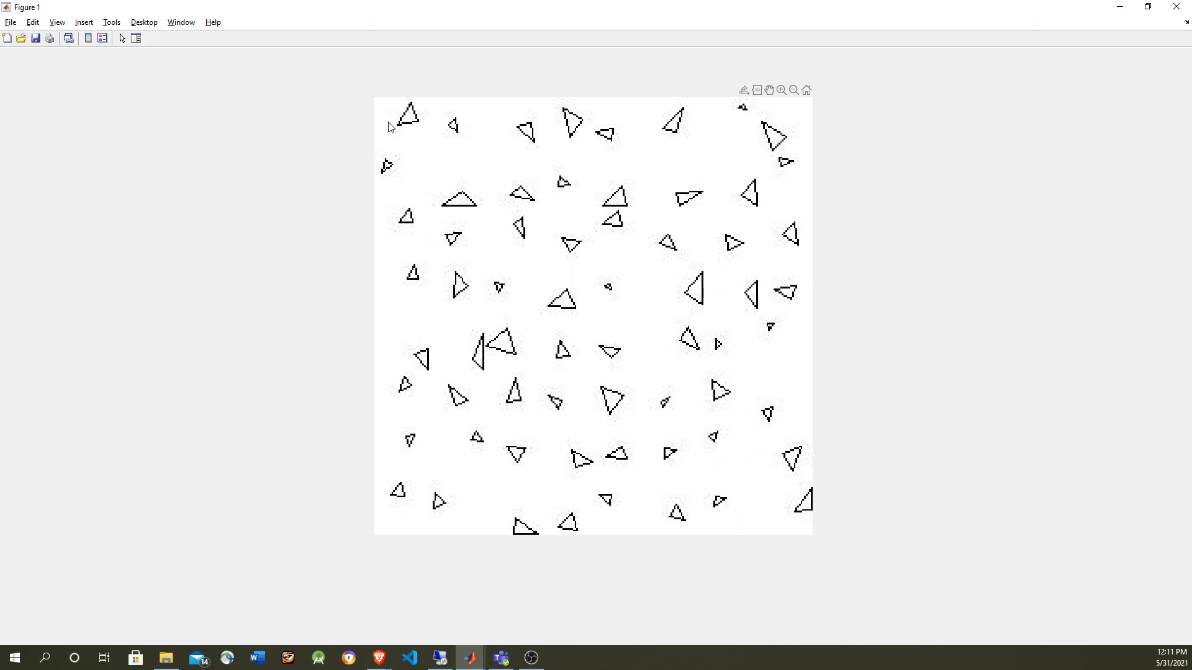
pyautogui.moveTo(438, 133)
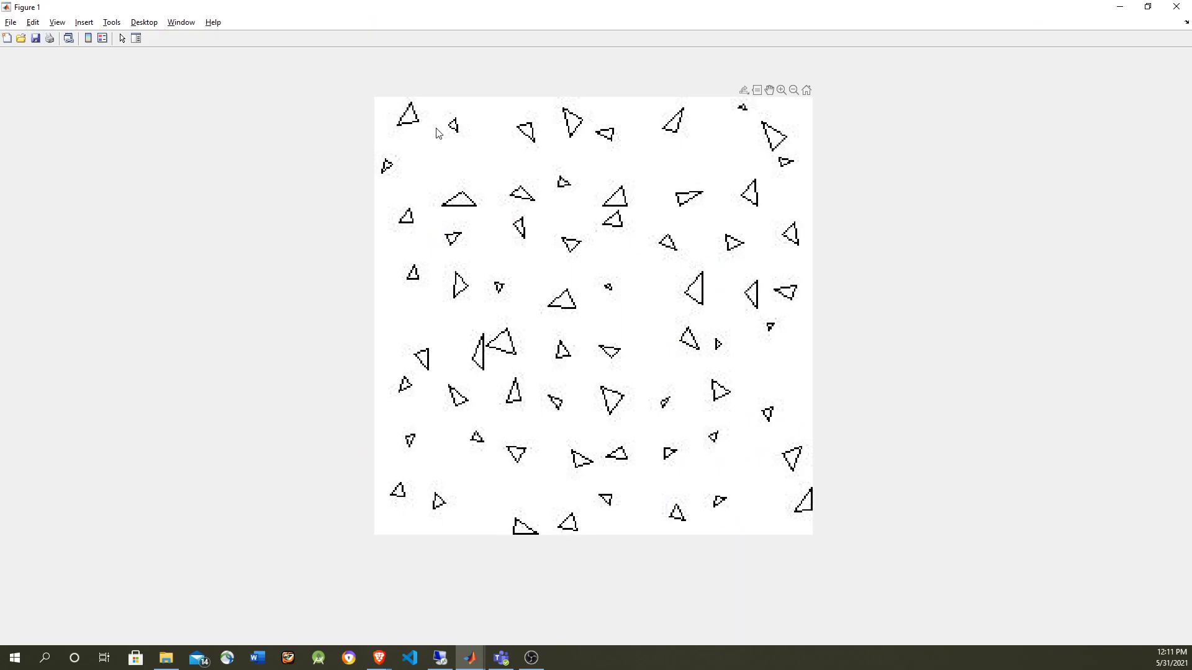
pyautogui.moveTo(459, 385)
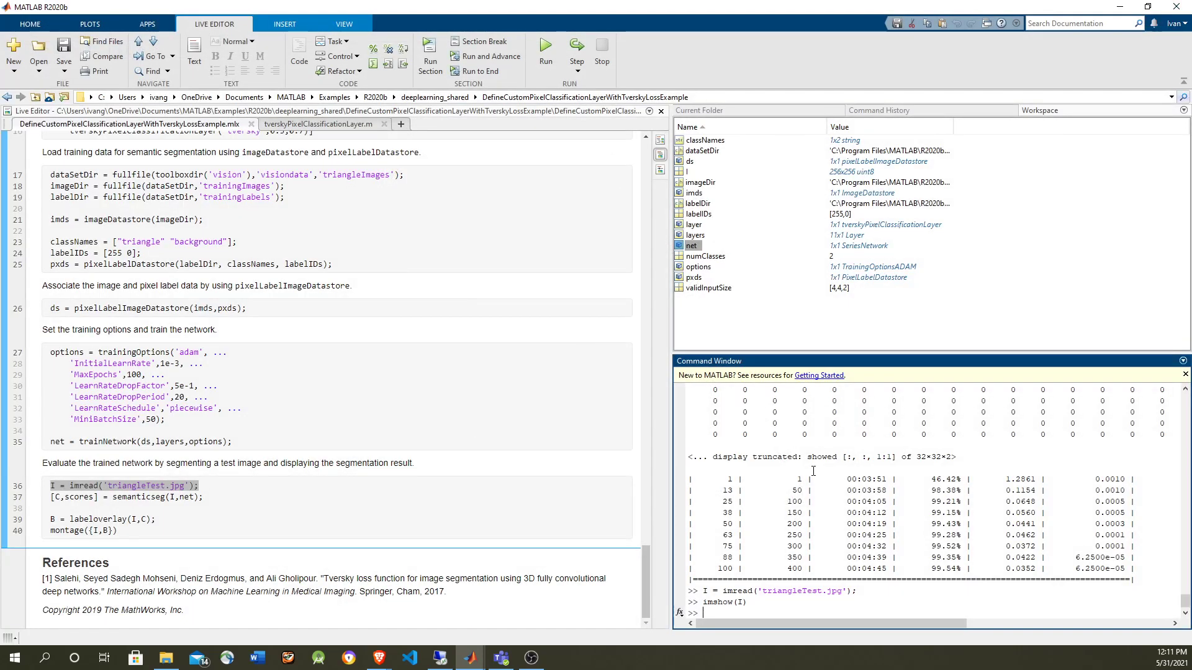
pyautogui.write('size(T)')
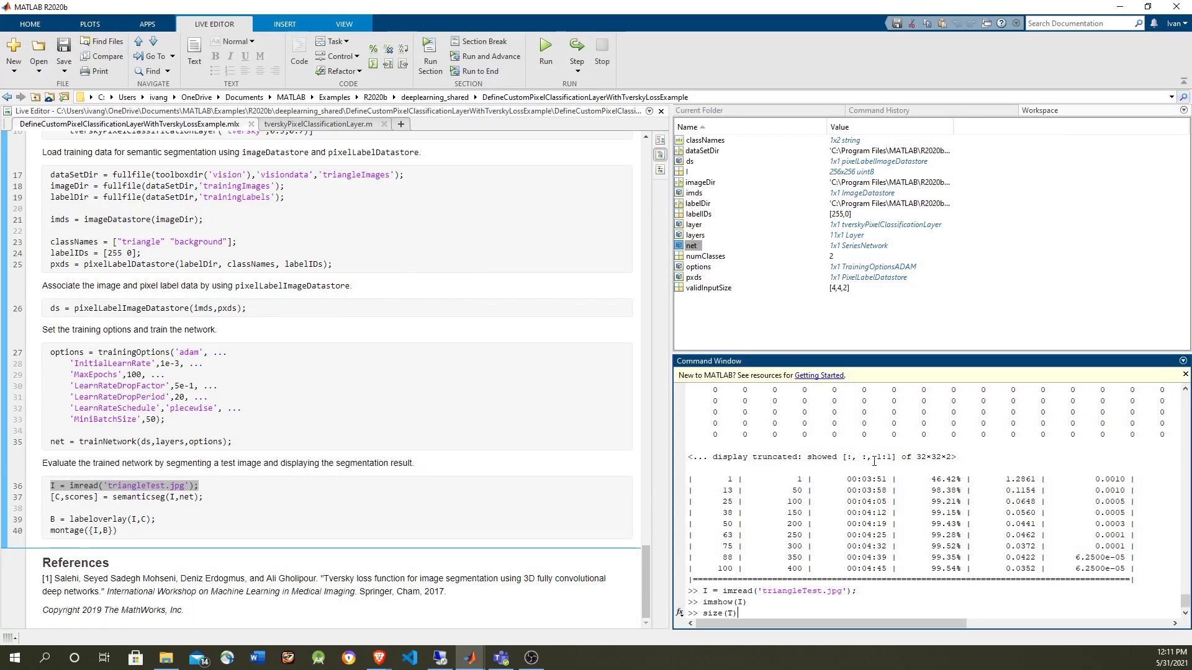
pyautogui.press('enter')
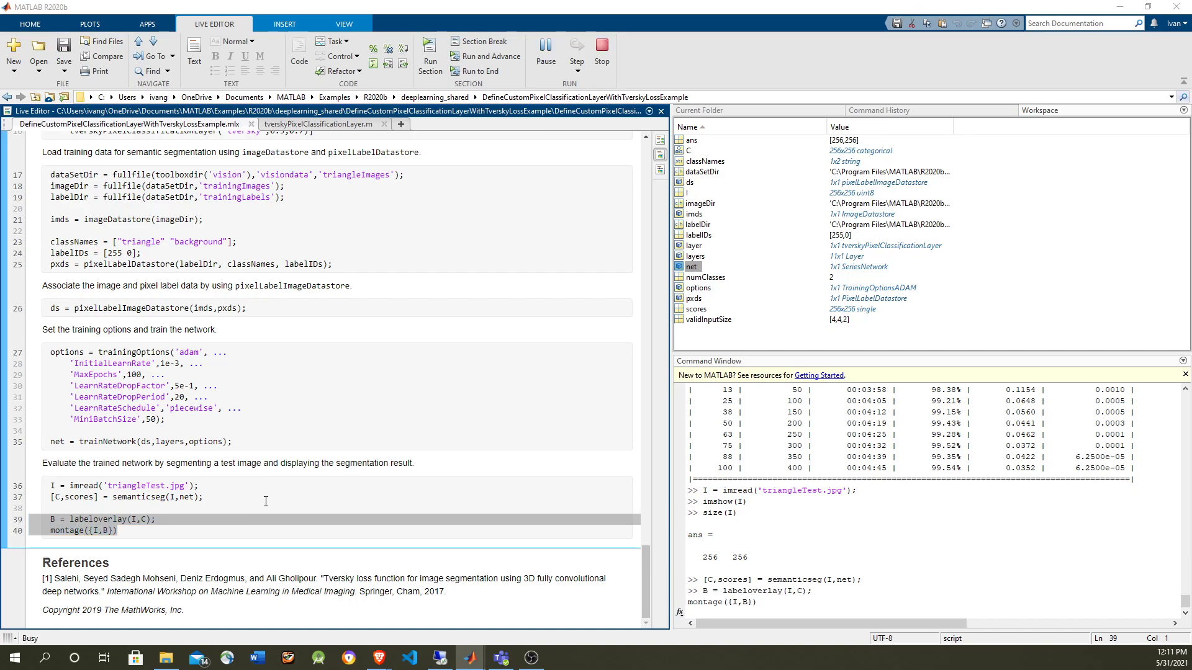
# - Maximize the montage figure of the test image beside its segmentation overlay
pyautogui.click(545, 49)
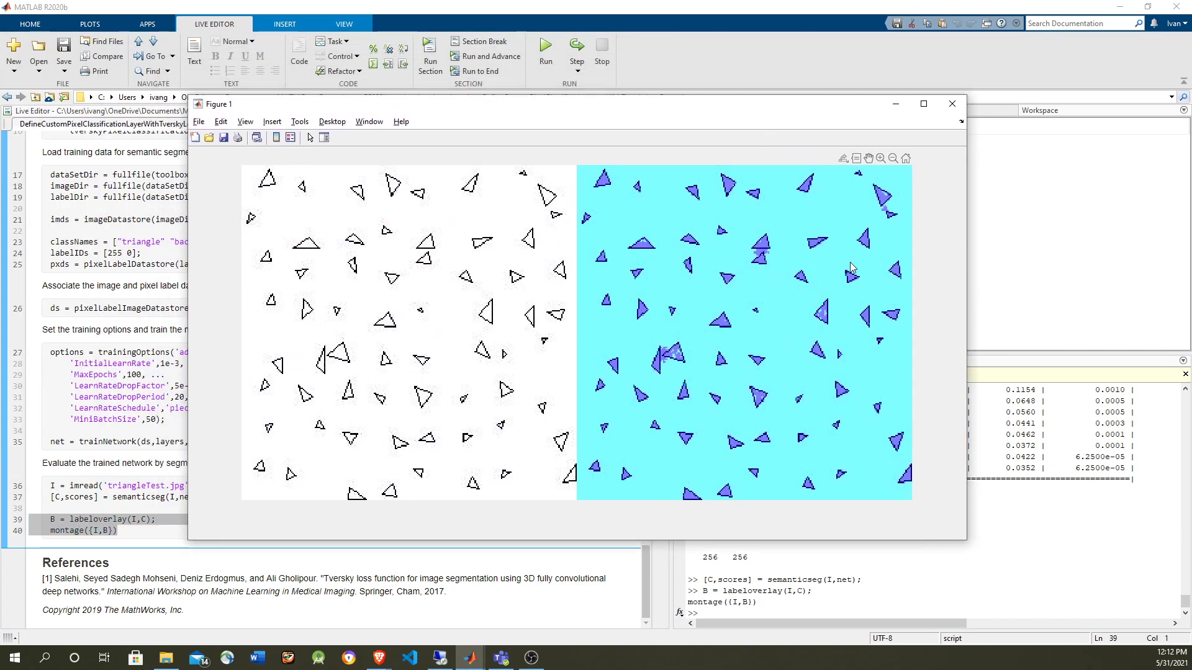
pyautogui.moveTo(771, 297)
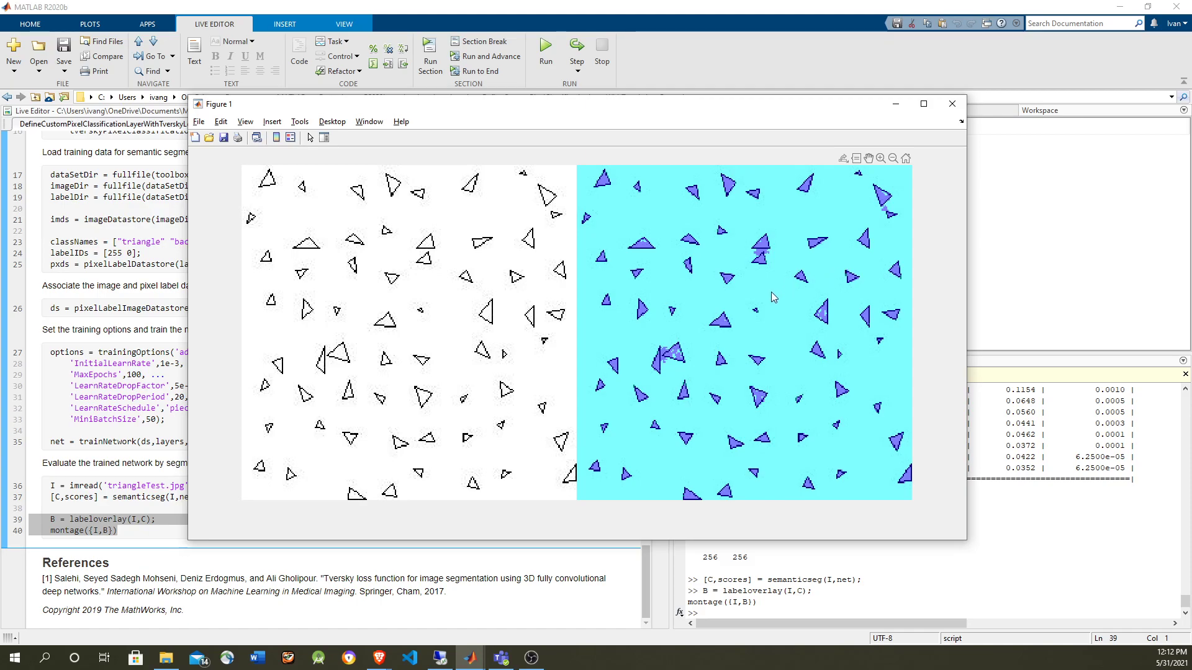
pyautogui.moveTo(681, 374)
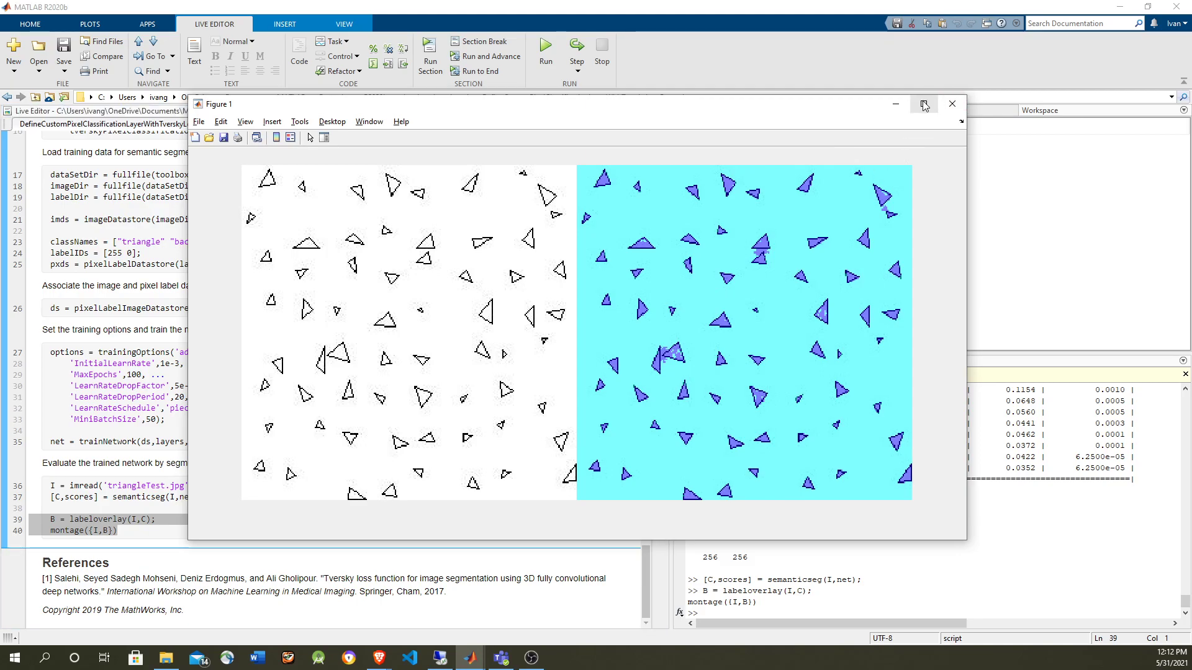
pyautogui.click(924, 104)
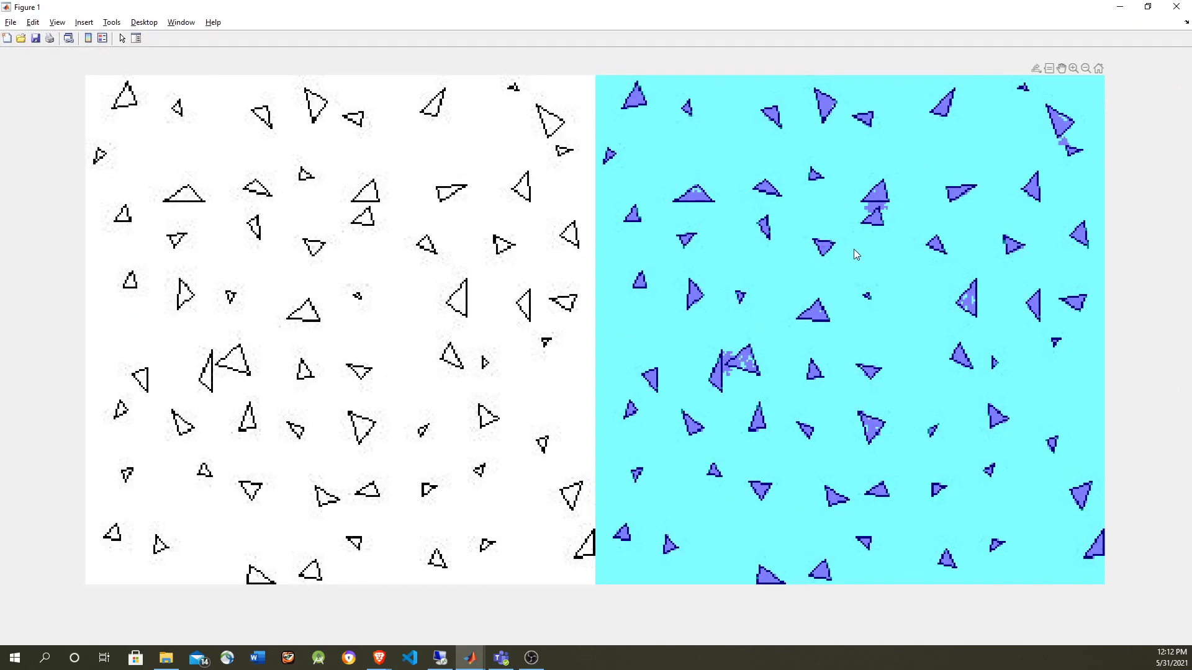
pyautogui.moveTo(950, 228)
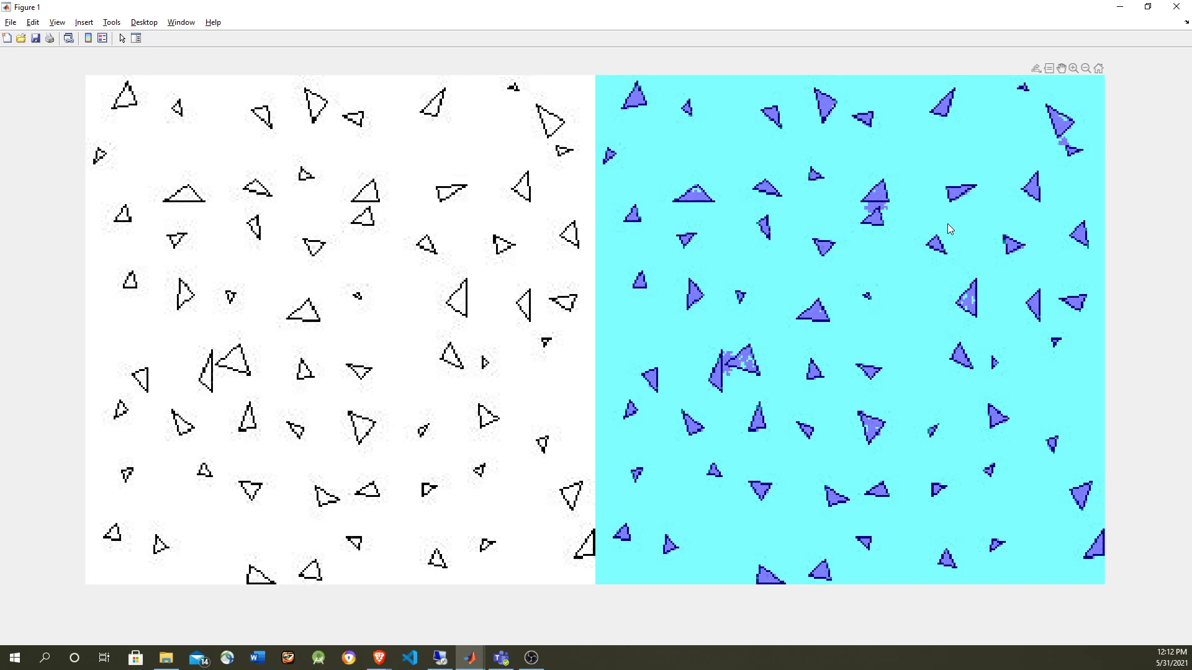
pyautogui.moveTo(1105, 76)
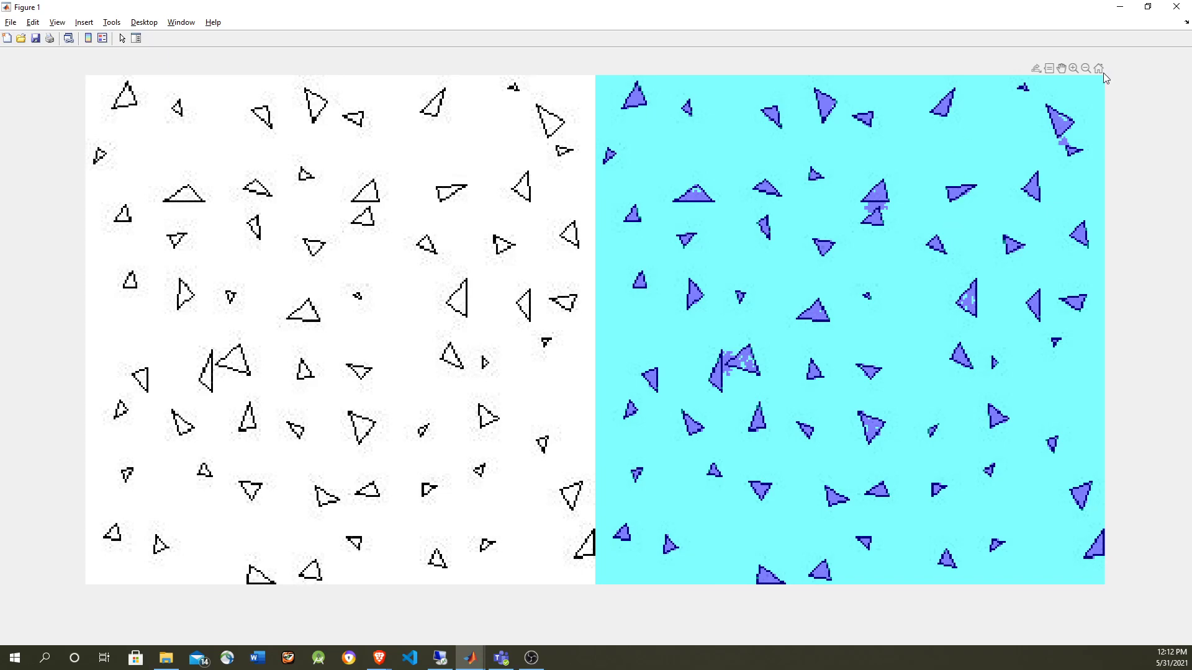
pyautogui.moveTo(1047, 190)
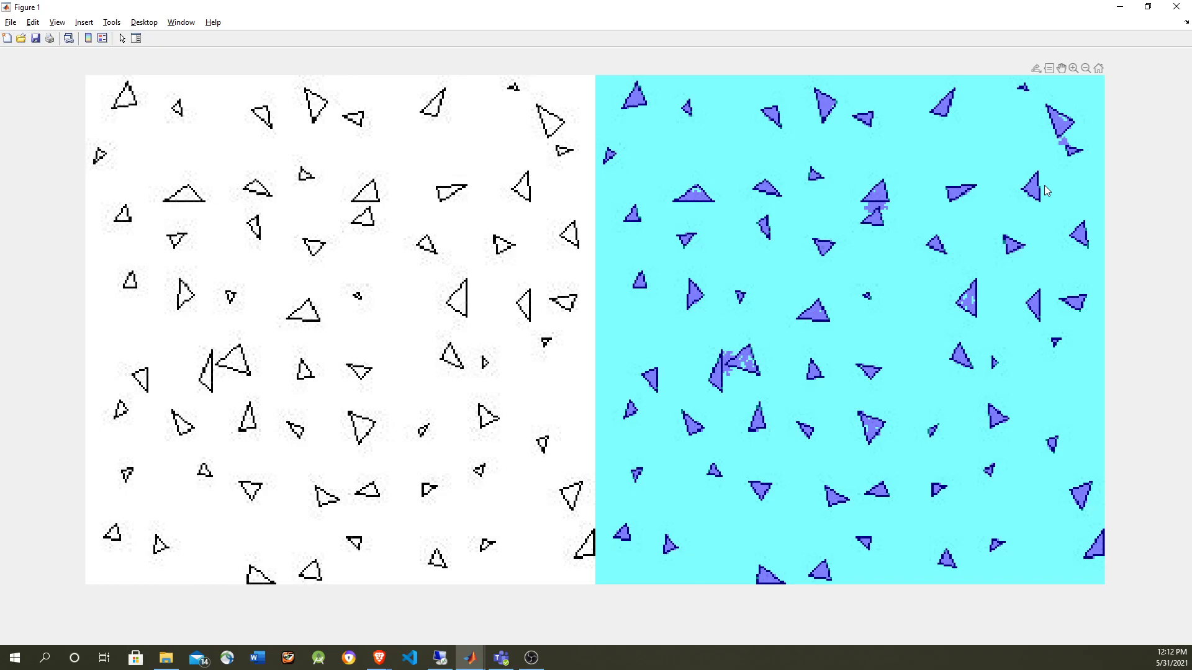
pyautogui.moveTo(229, 201)
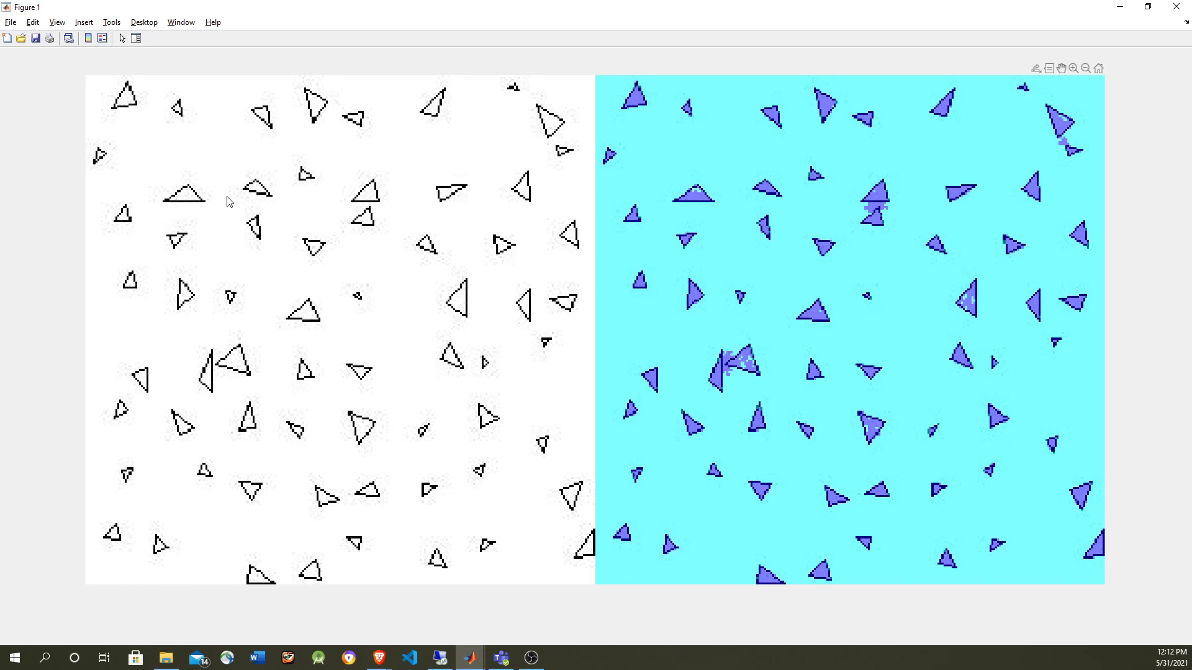